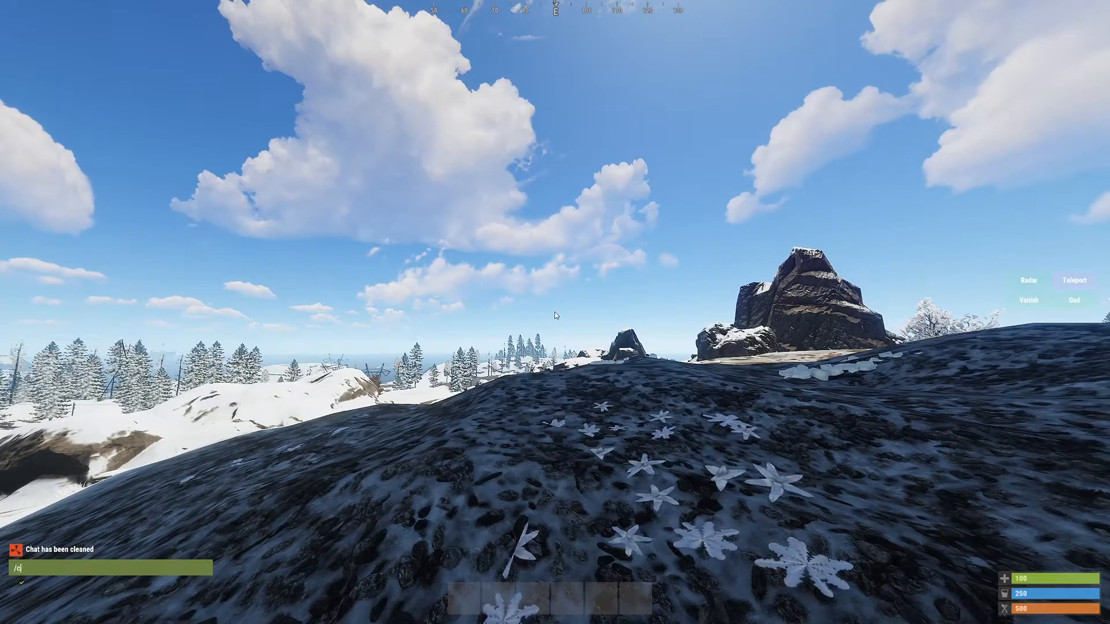
# Step: Create the 'sub' and 'discord' chat groups with /chat group add
pyautogui.write('hat group')
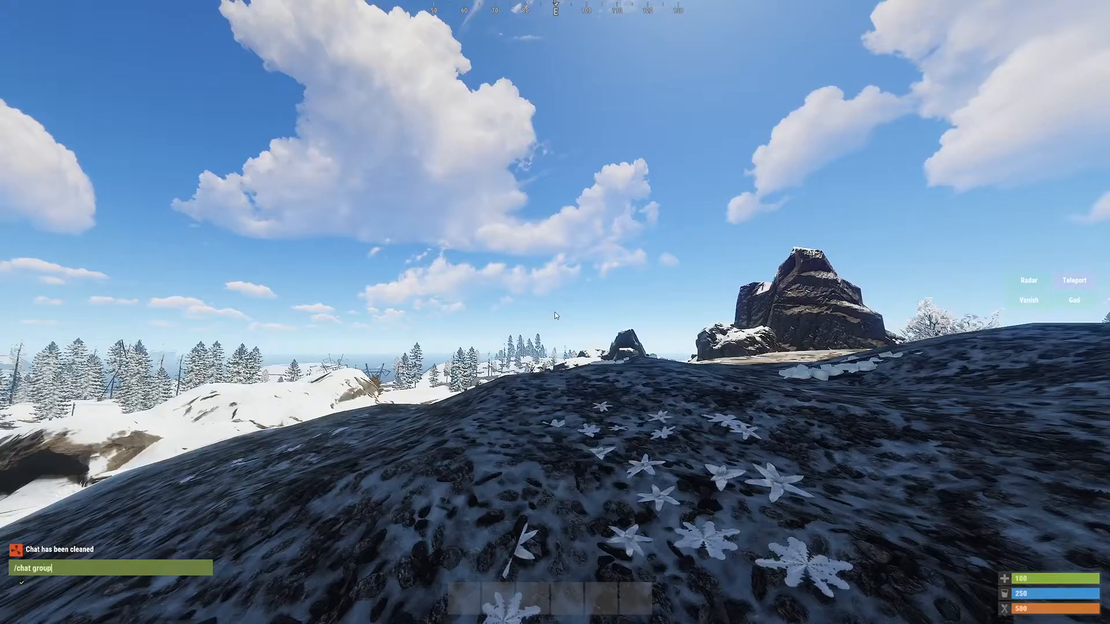
pyautogui.write('add sub')
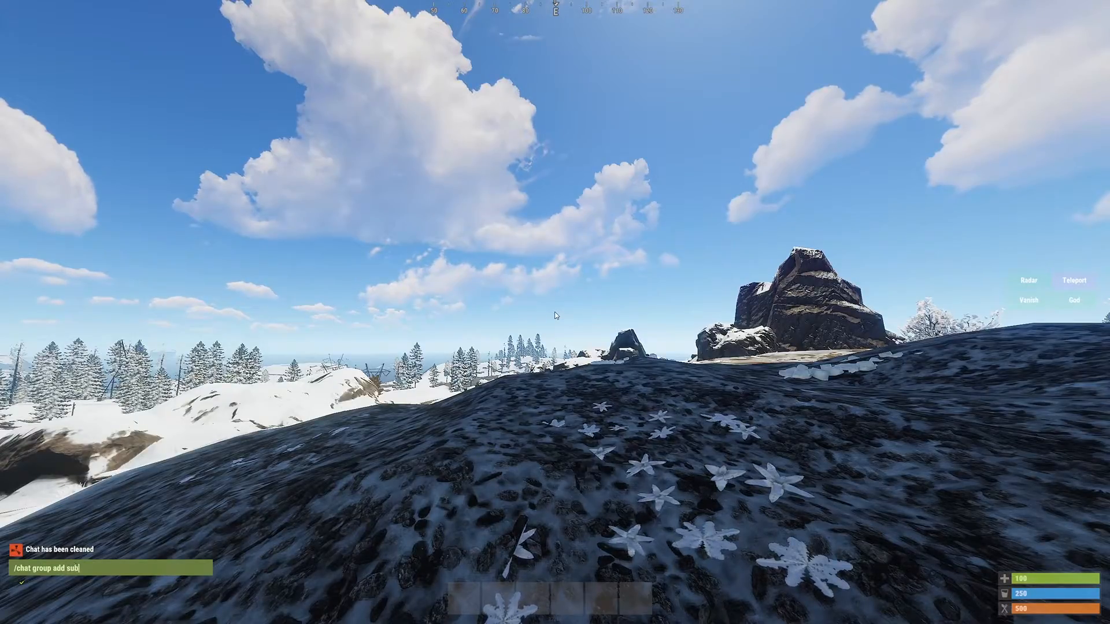
pyautogui.press('Return')
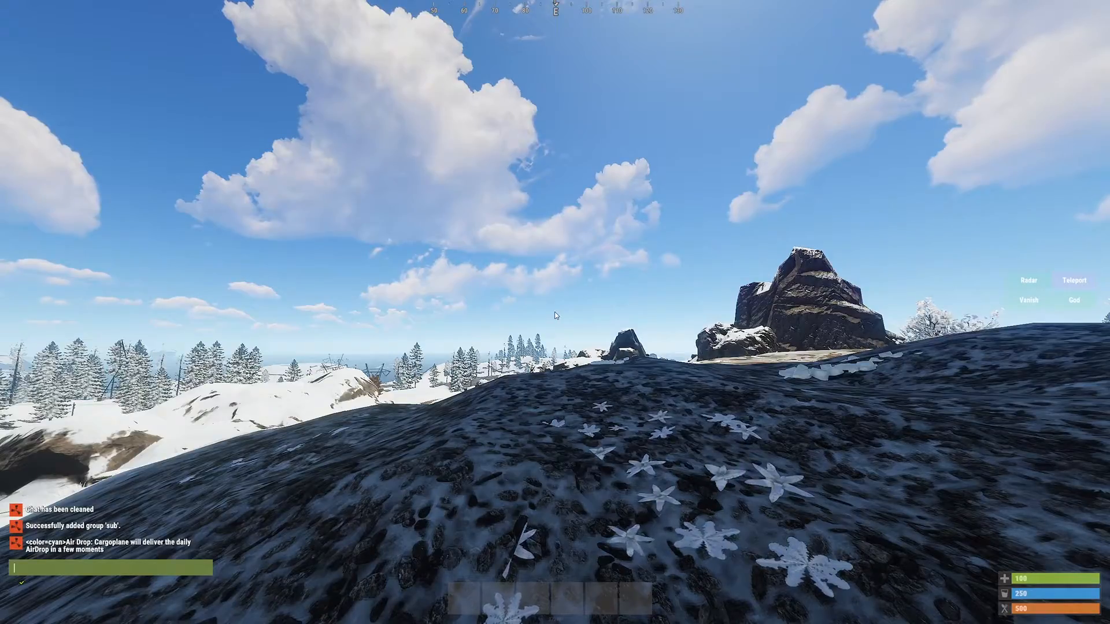
pyautogui.write('/chat grou')
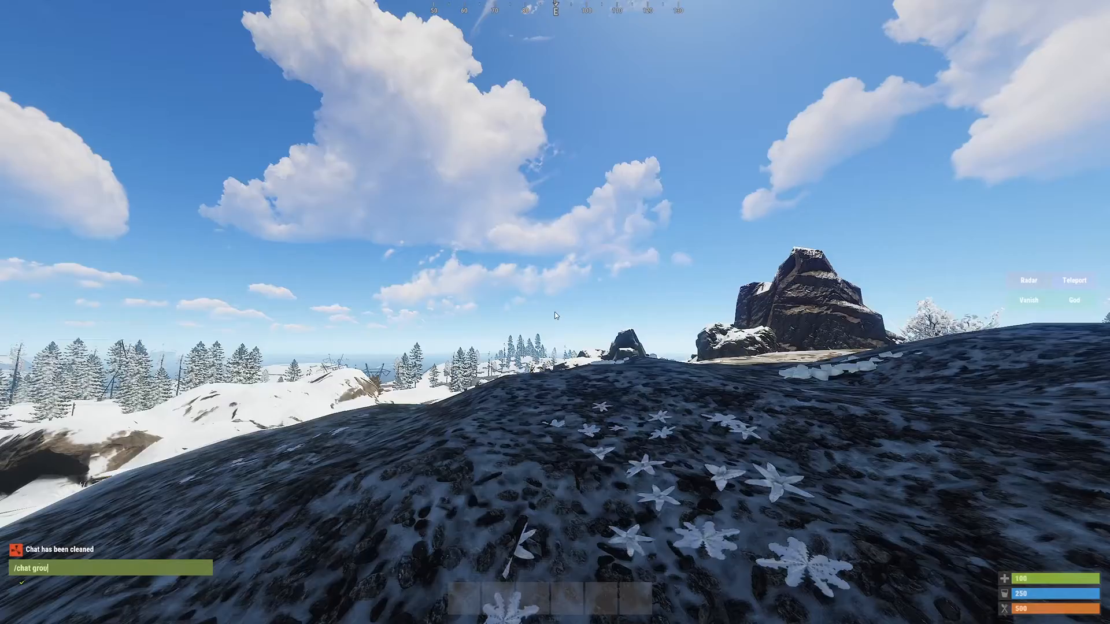
pyautogui.write('p add dis')
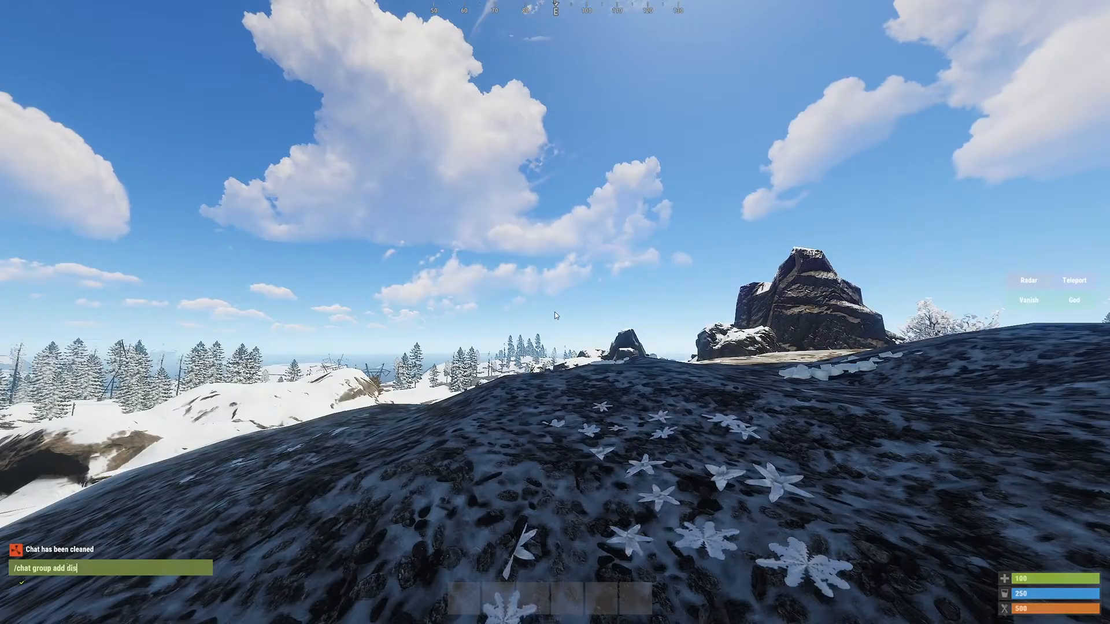
pyautogui.press('Return')
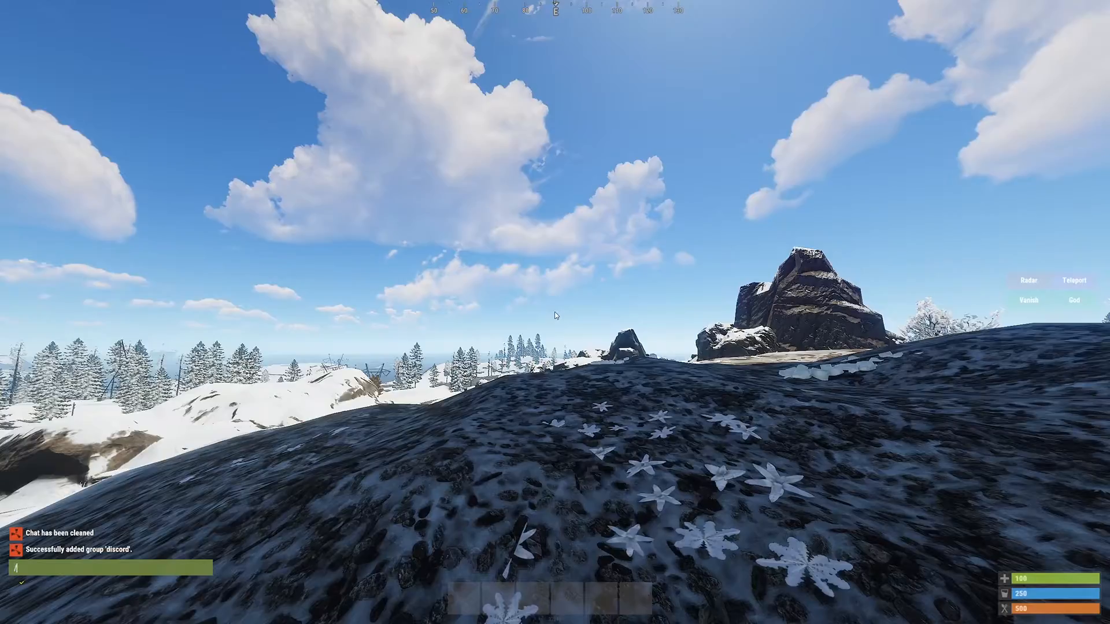
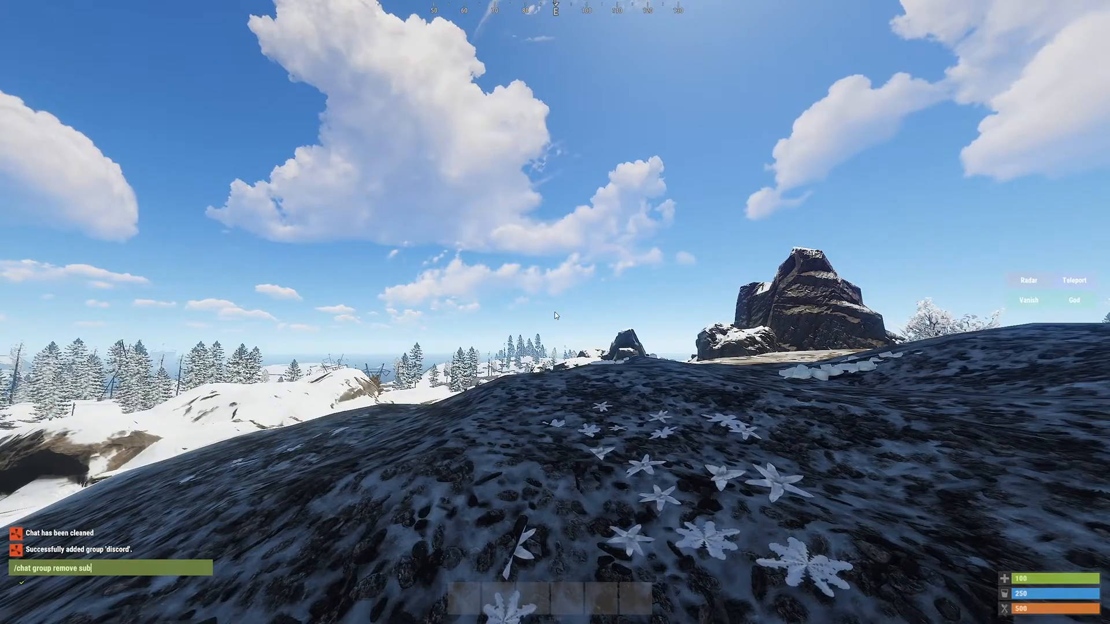
# Step: Delete the 'sub' group with /chat group remove sub
pyautogui.press('Return')
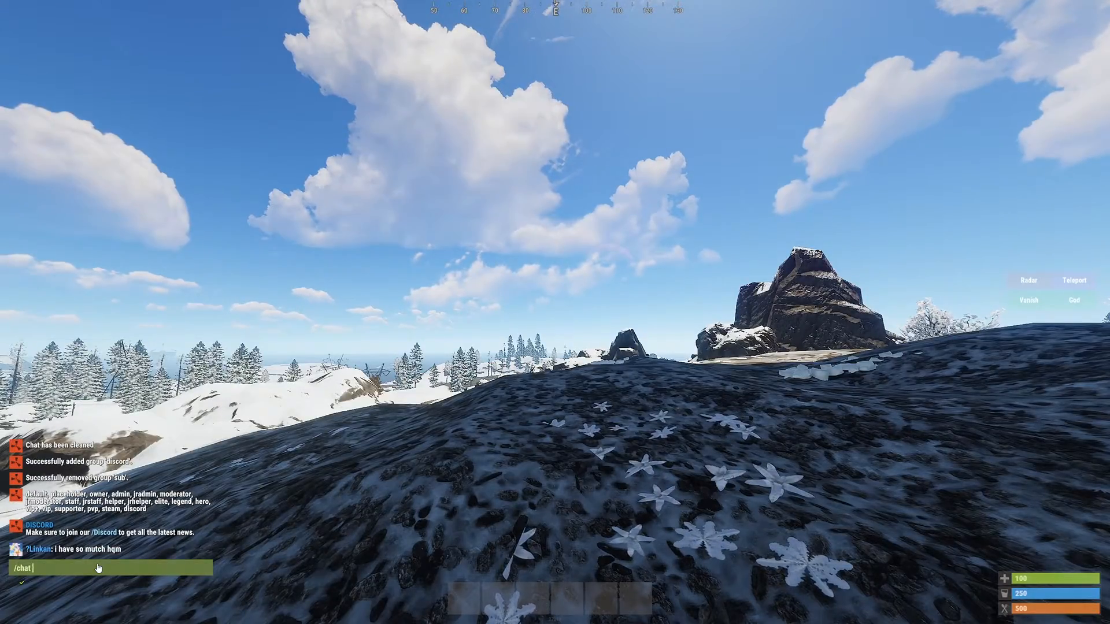
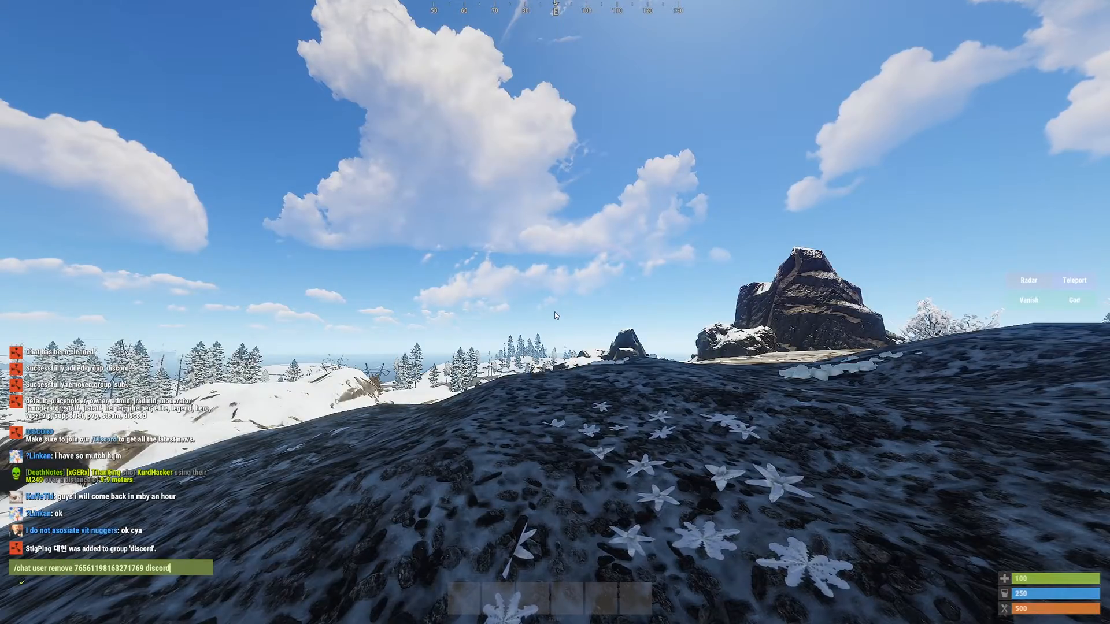
pyautogui.press('Return')
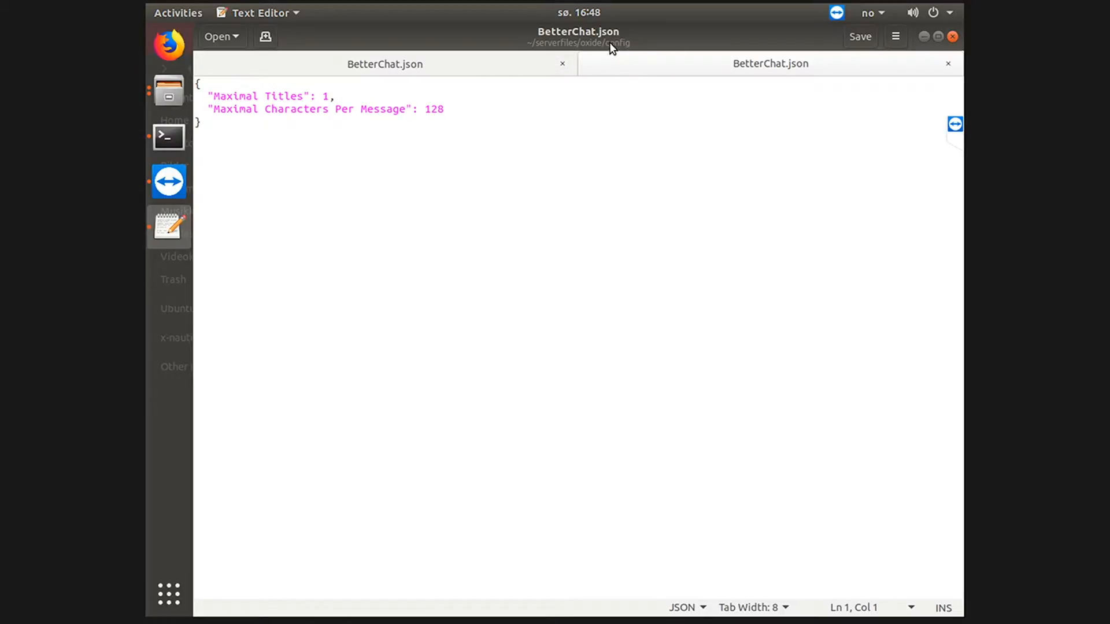
pyautogui.click(324, 95)
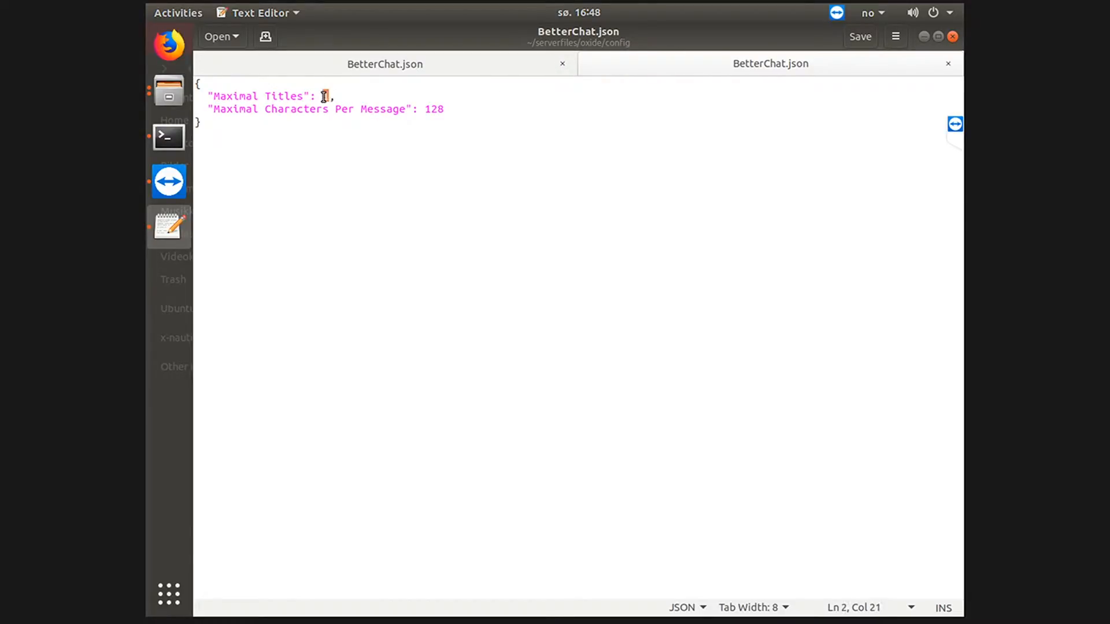
pyautogui.write('3')
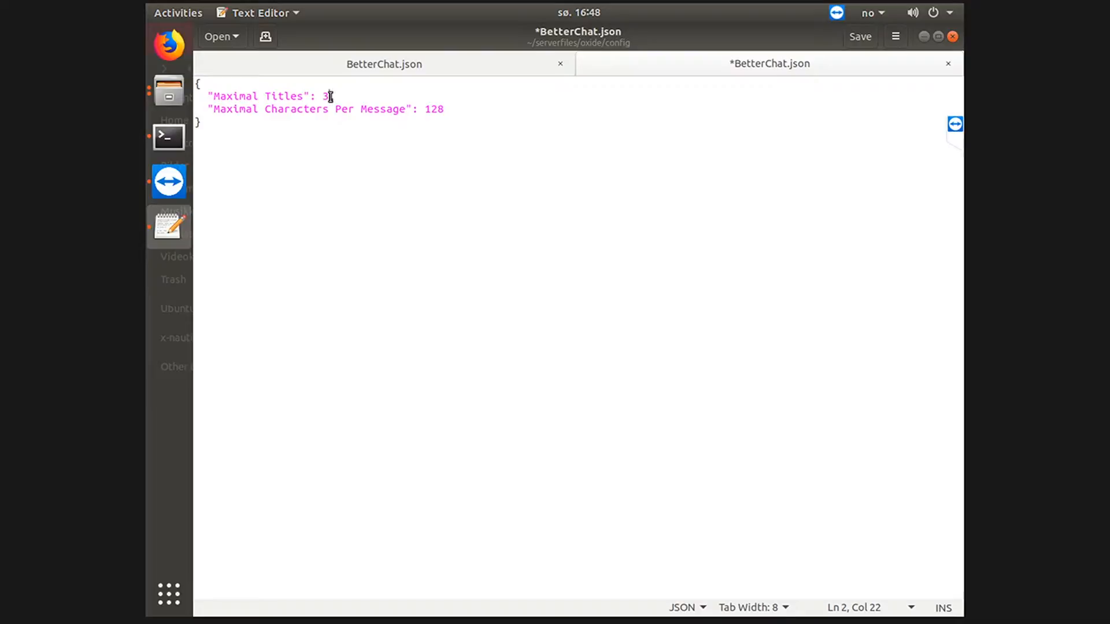
pyautogui.write('1')
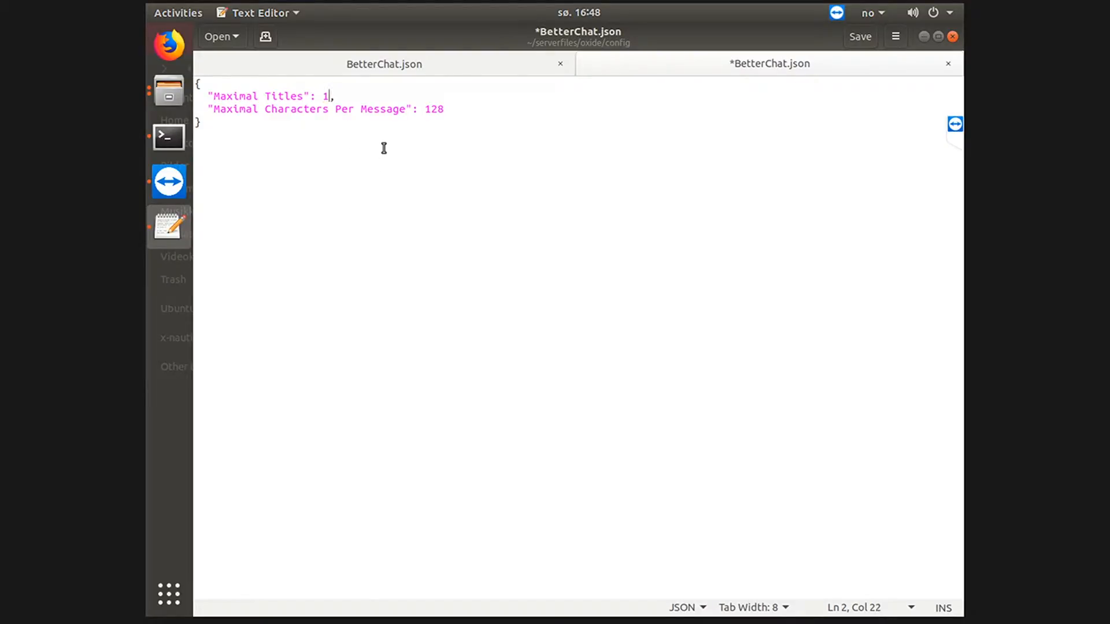
pyautogui.moveTo(507, 217)
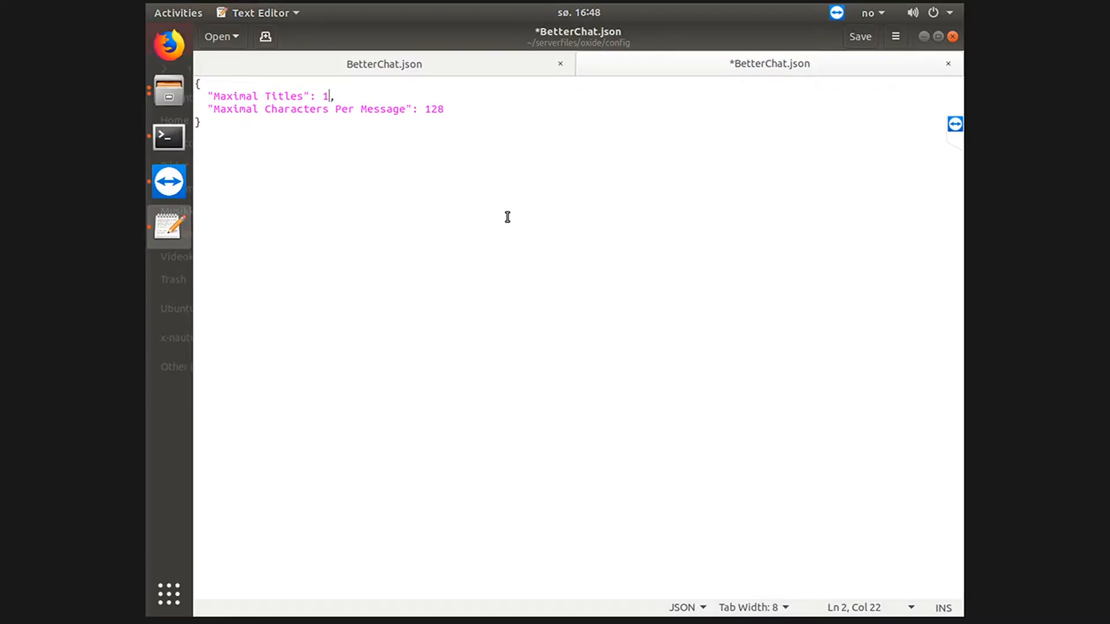
pyautogui.click(446, 109)
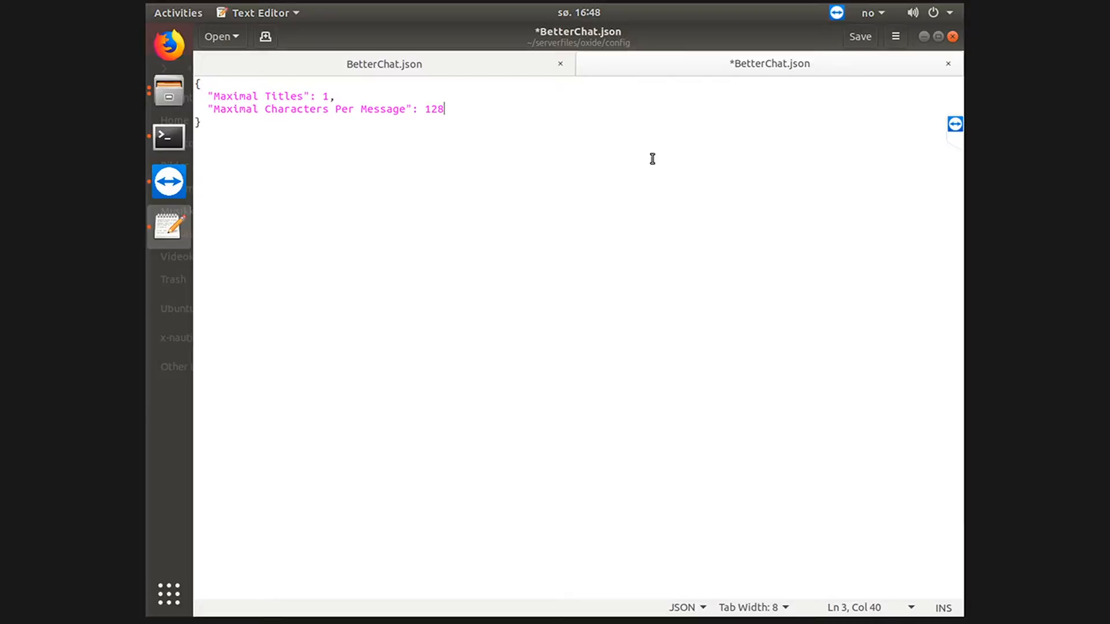
pyautogui.moveTo(492, 118)
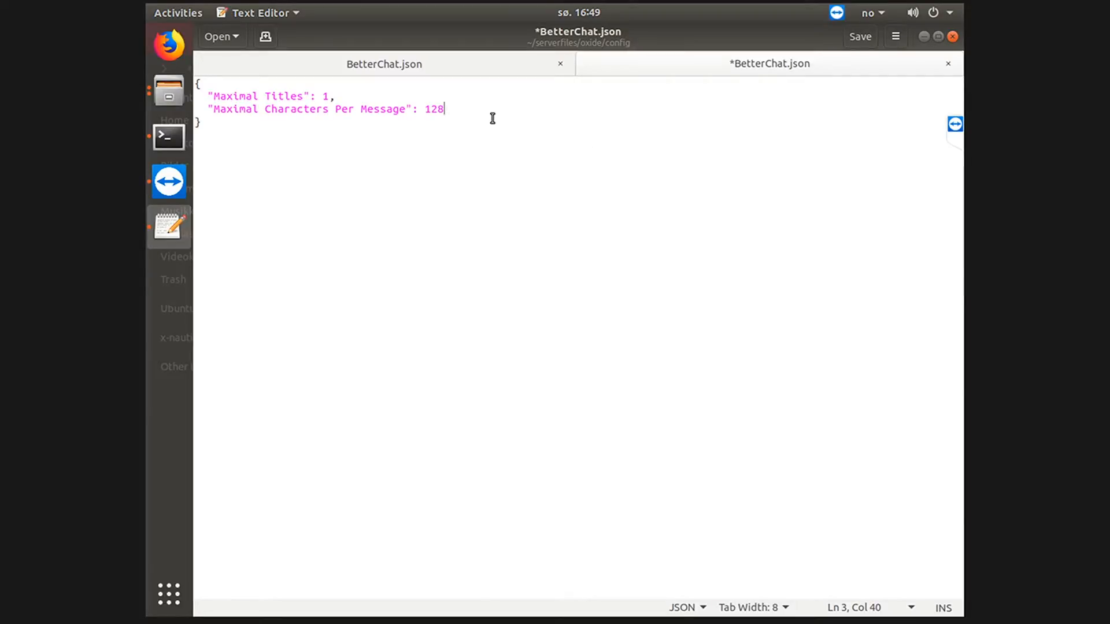
pyautogui.moveTo(505, 135)
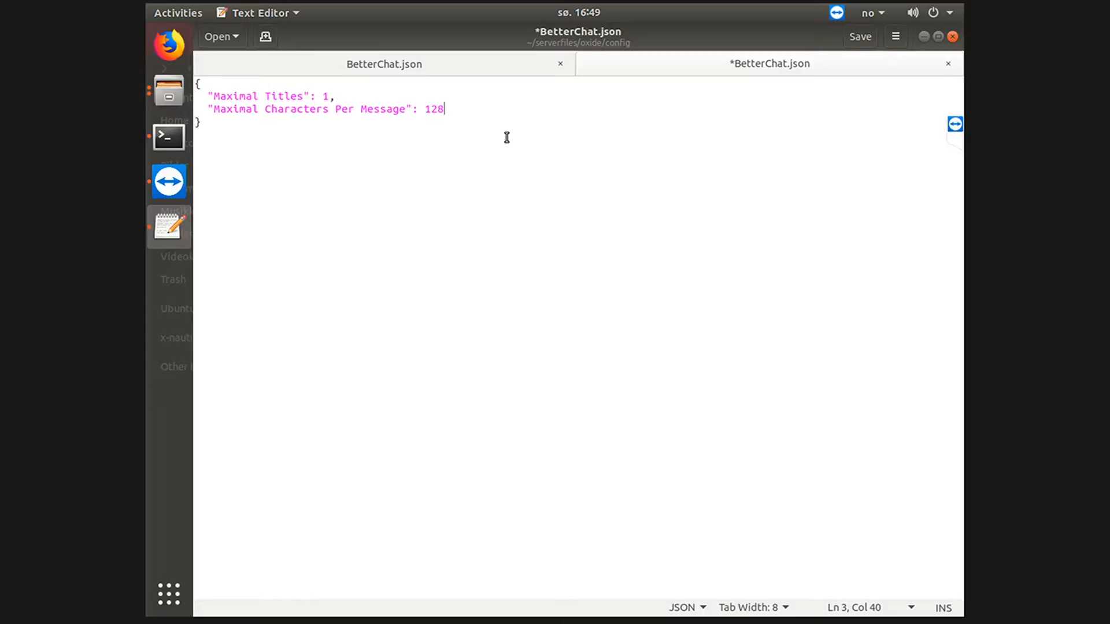
pyautogui.moveTo(624, 92)
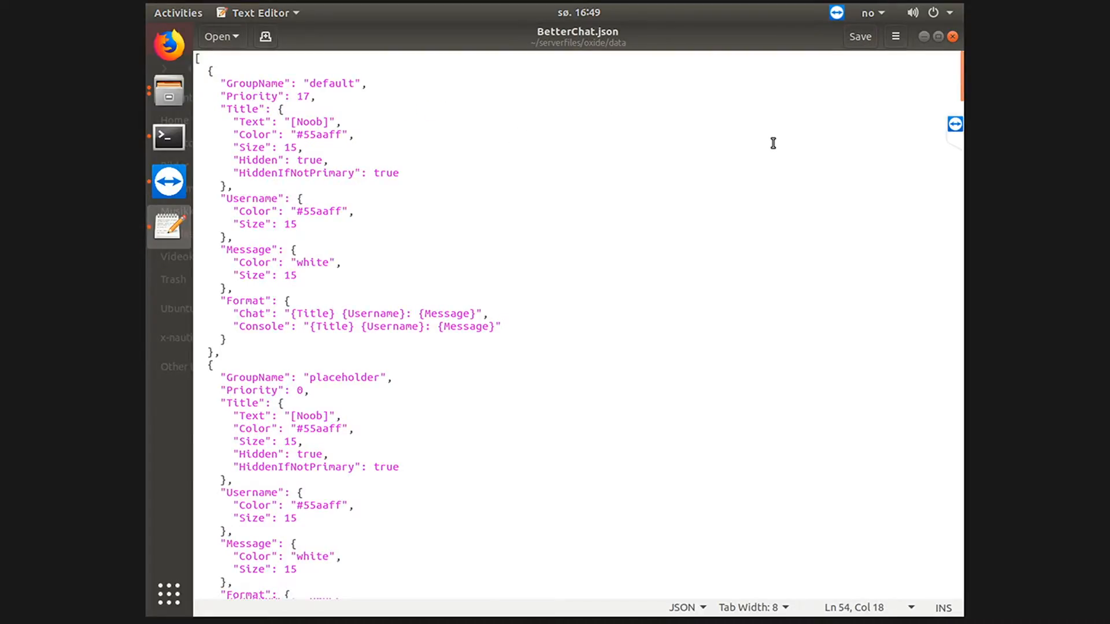
pyautogui.click(211, 72)
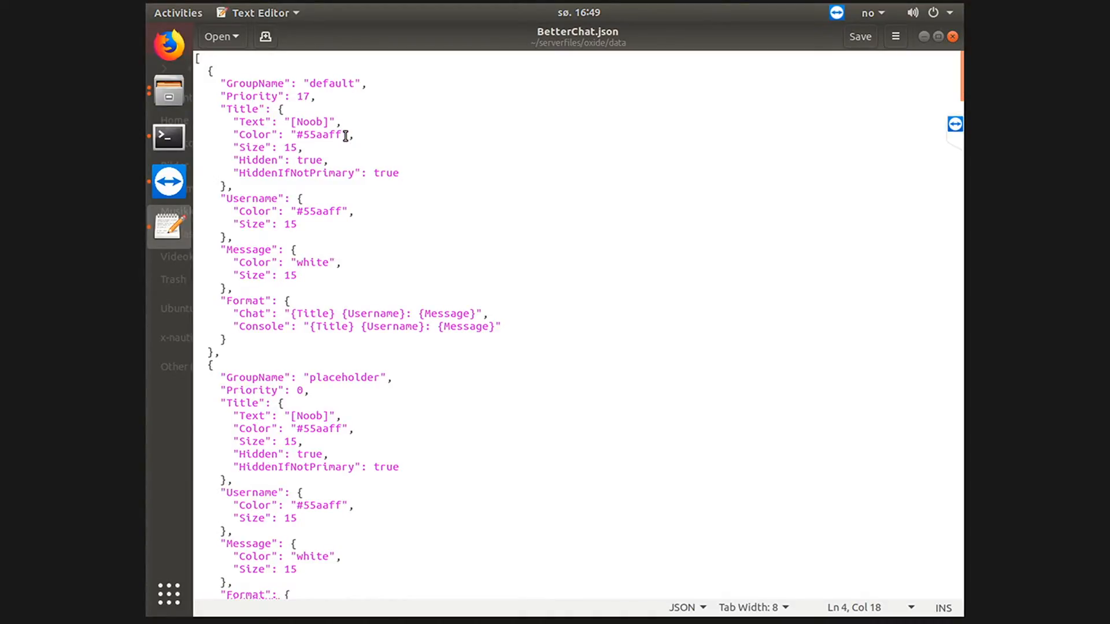
pyautogui.doubleClick(308, 120)
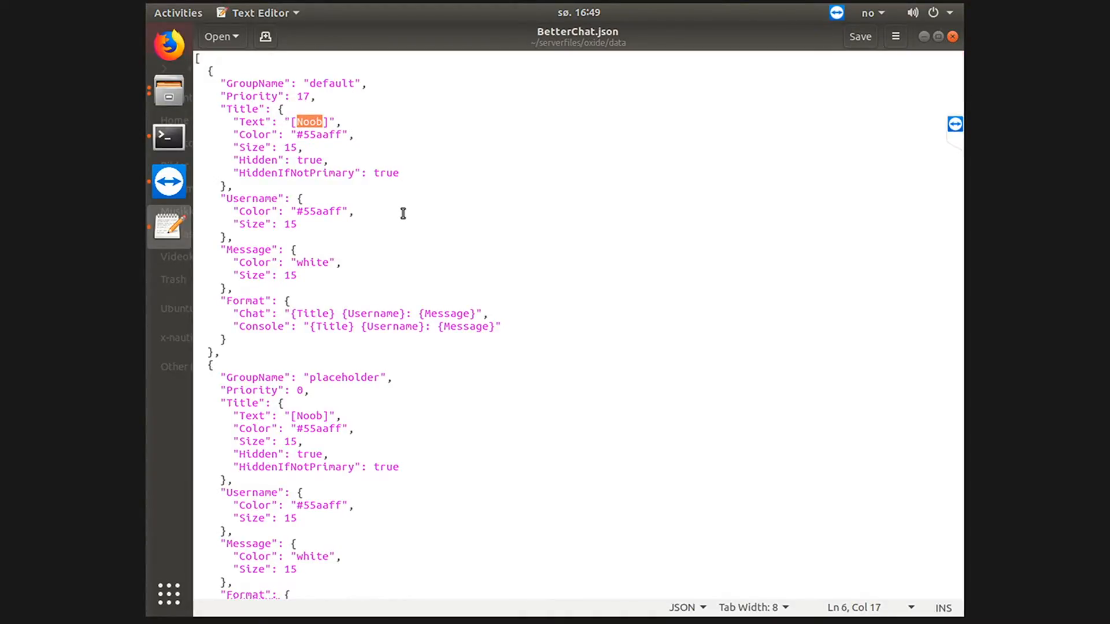
pyautogui.write('Playewr')
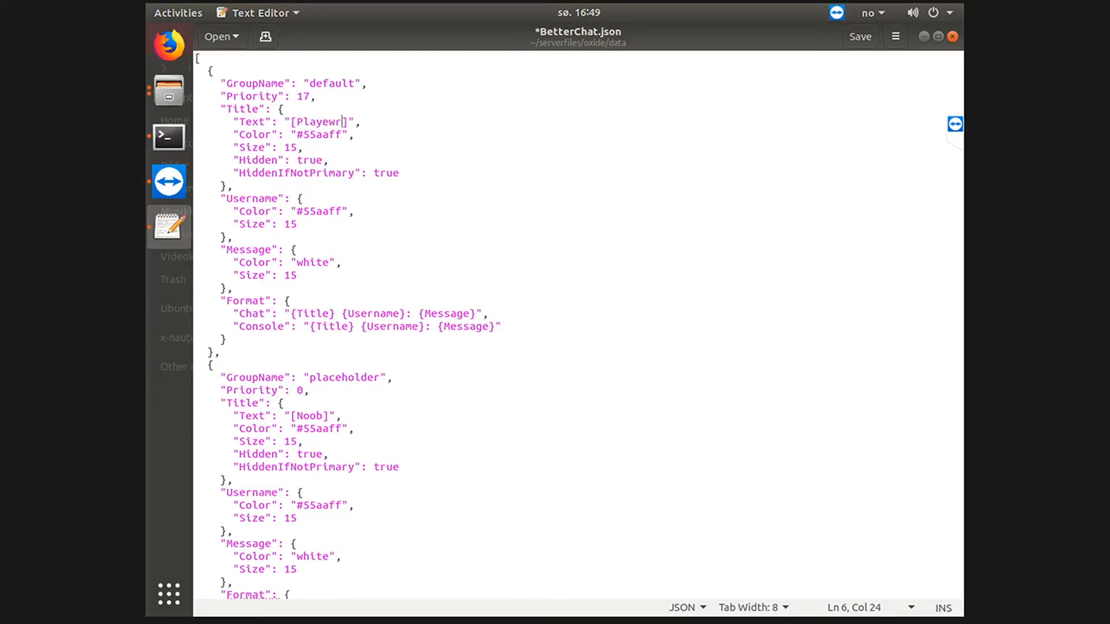
pyautogui.press('BackSpace')
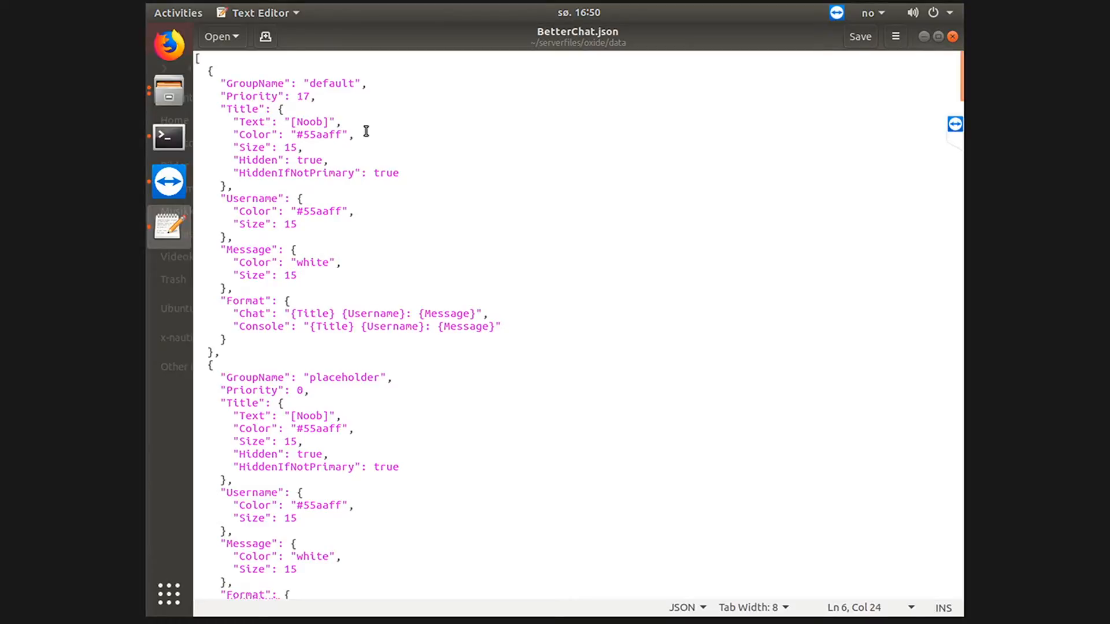
pyautogui.tripleClick(284, 120)
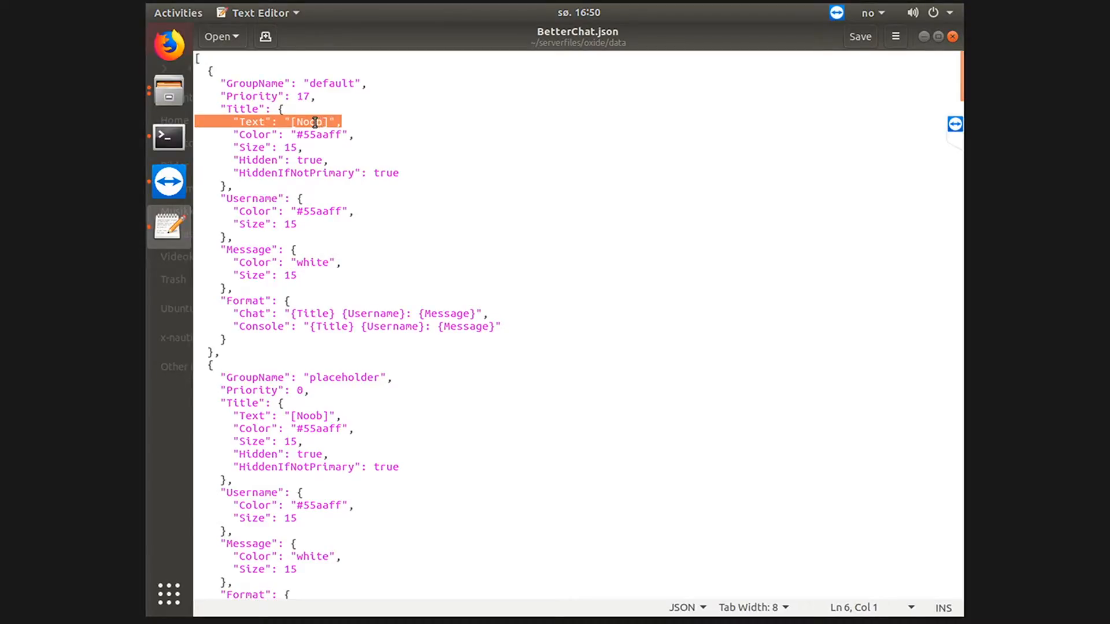
pyautogui.doubleClick(309, 159)
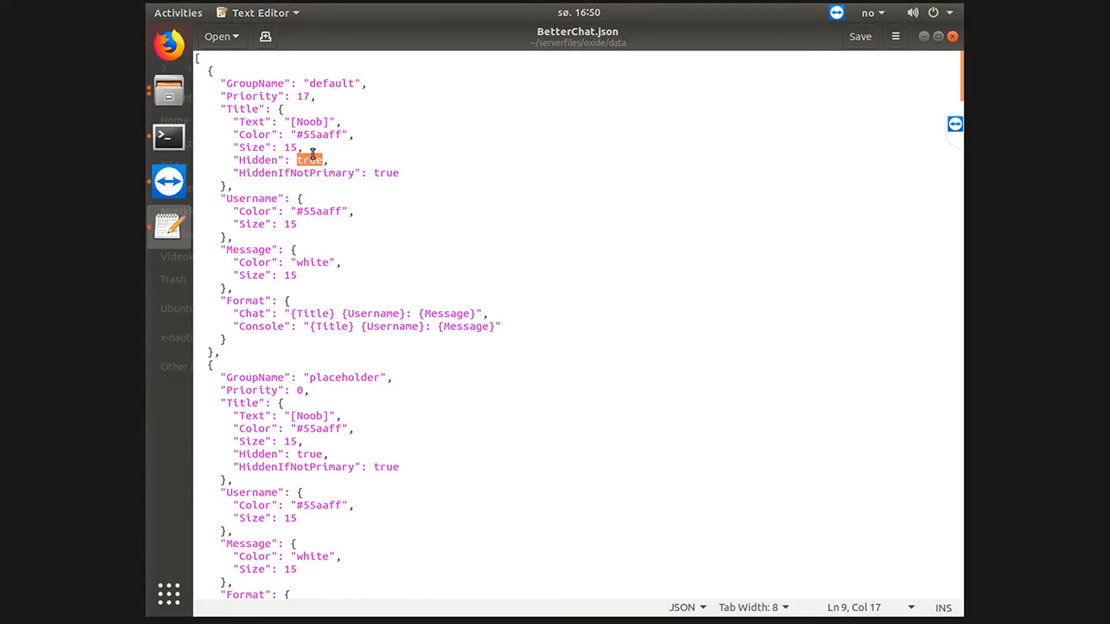
pyautogui.doubleClick(385, 173)
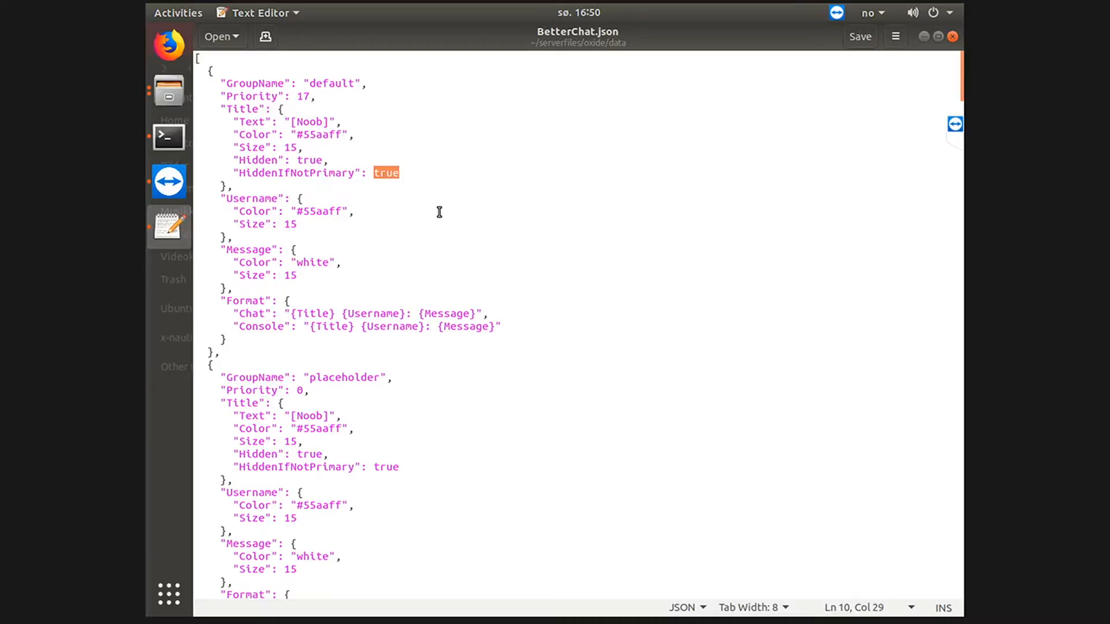
pyautogui.moveTo(399, 170)
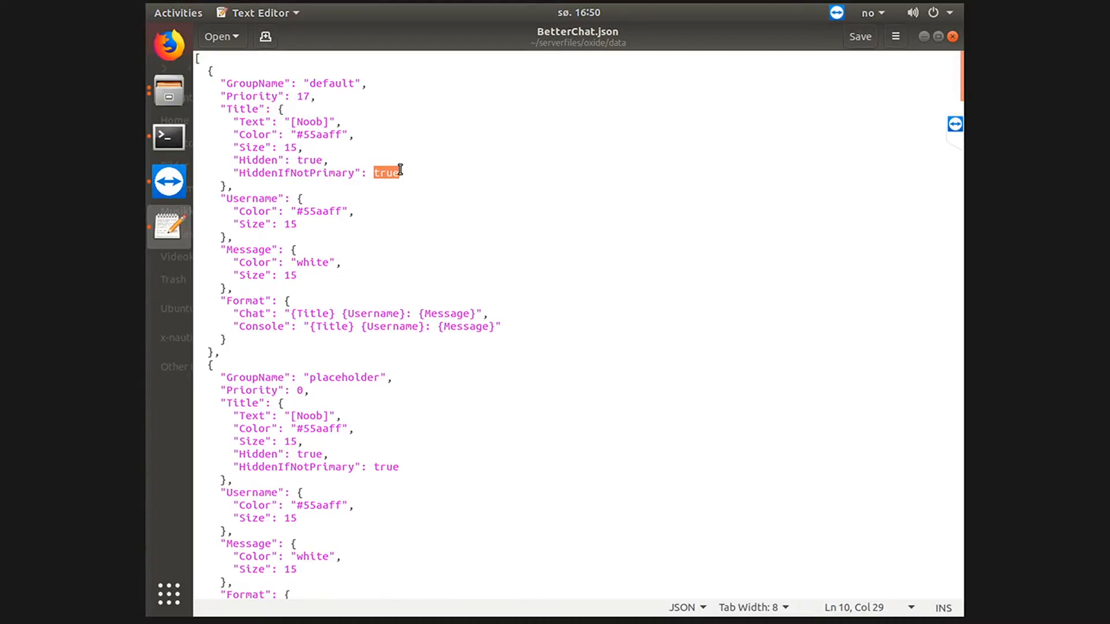
pyautogui.doubleClick(302, 95)
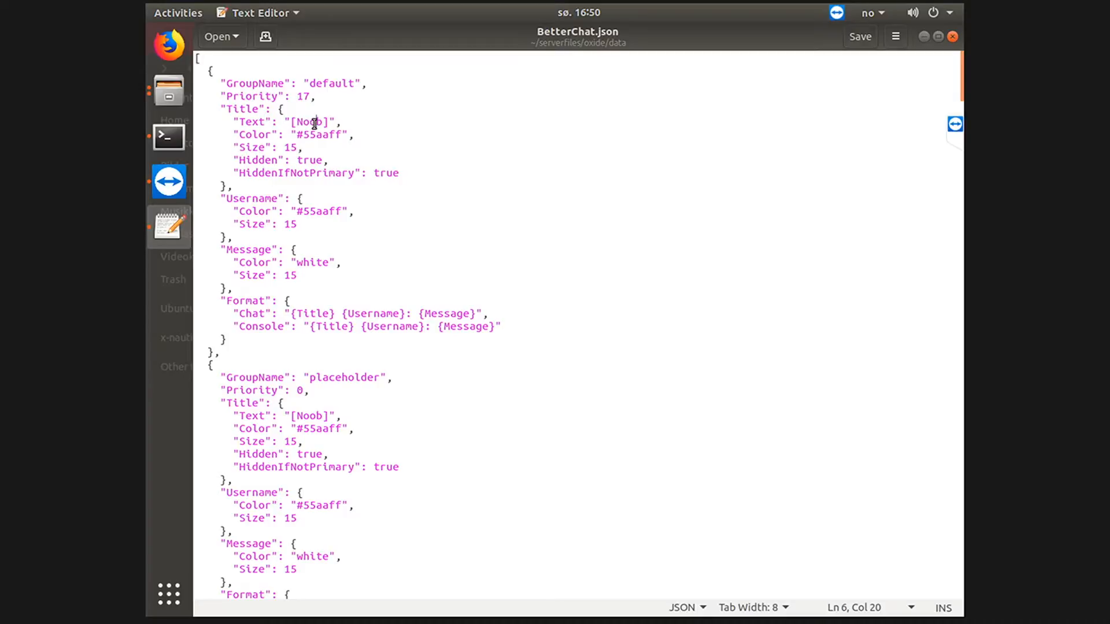
# Step: Change the discord group's Priority from 0 to 17 in BetterChat.json
pyautogui.scroll(-3)
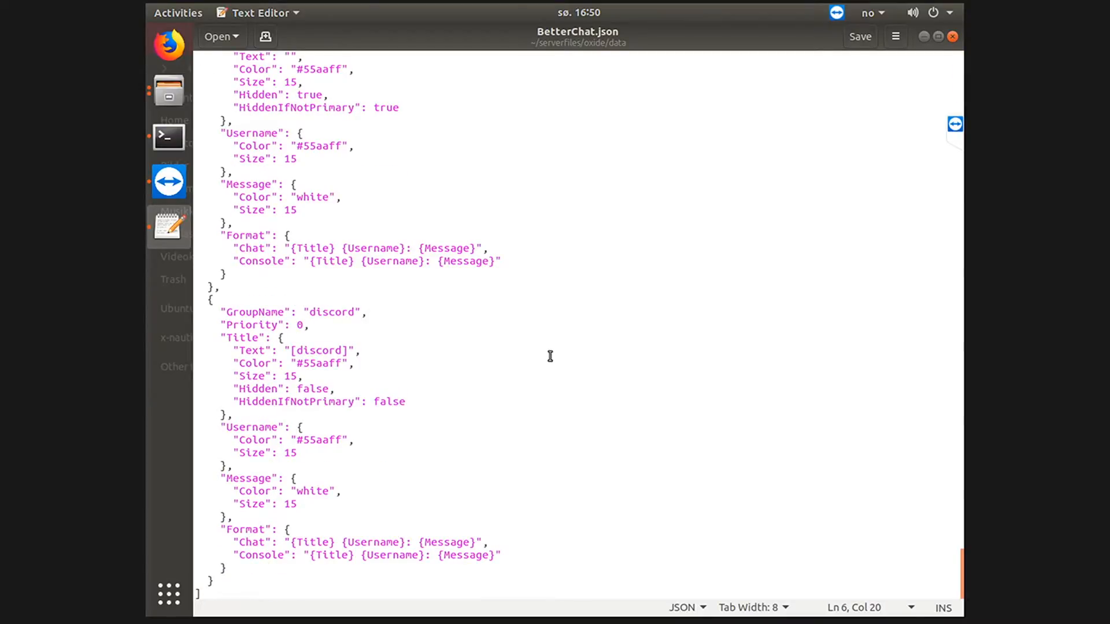
pyautogui.click(300, 325)
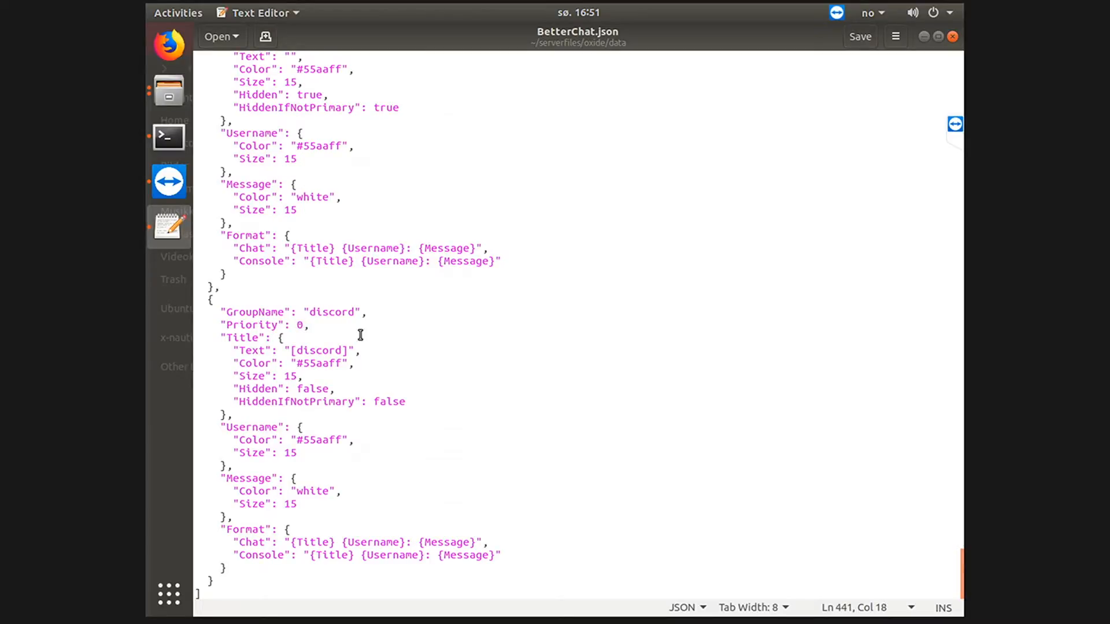
pyautogui.doubleClick(319, 351)
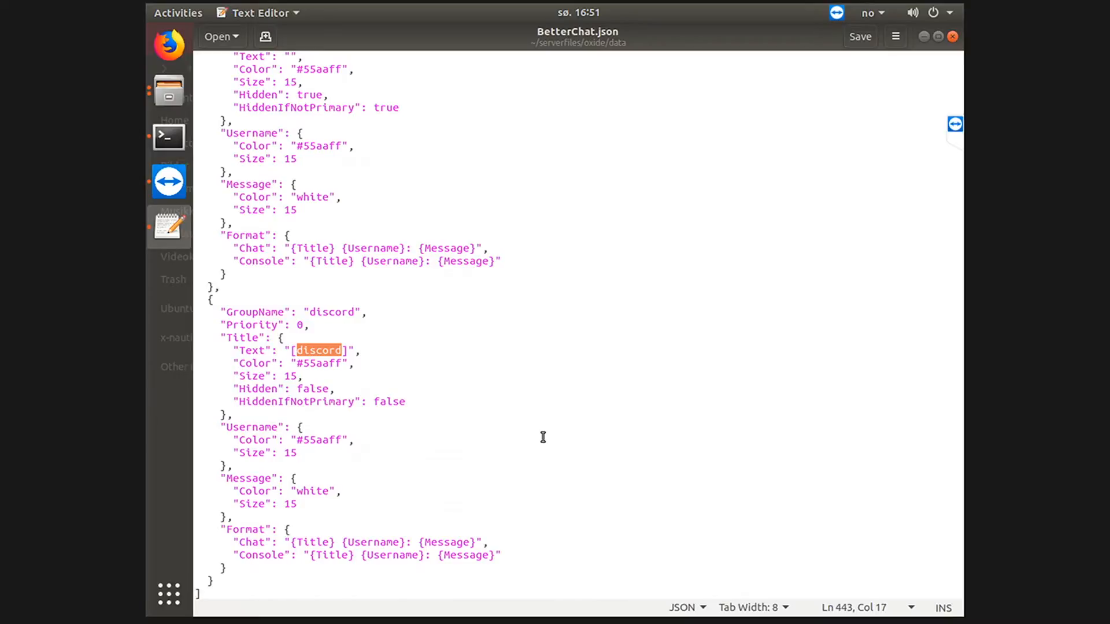
pyautogui.click(300, 324)
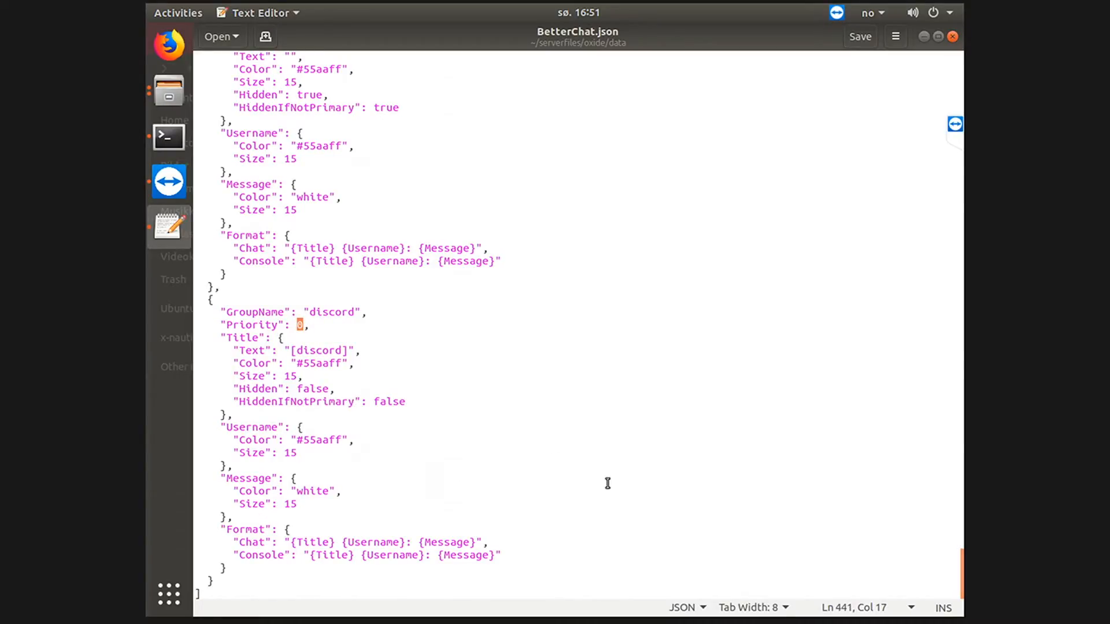
pyautogui.write('7')
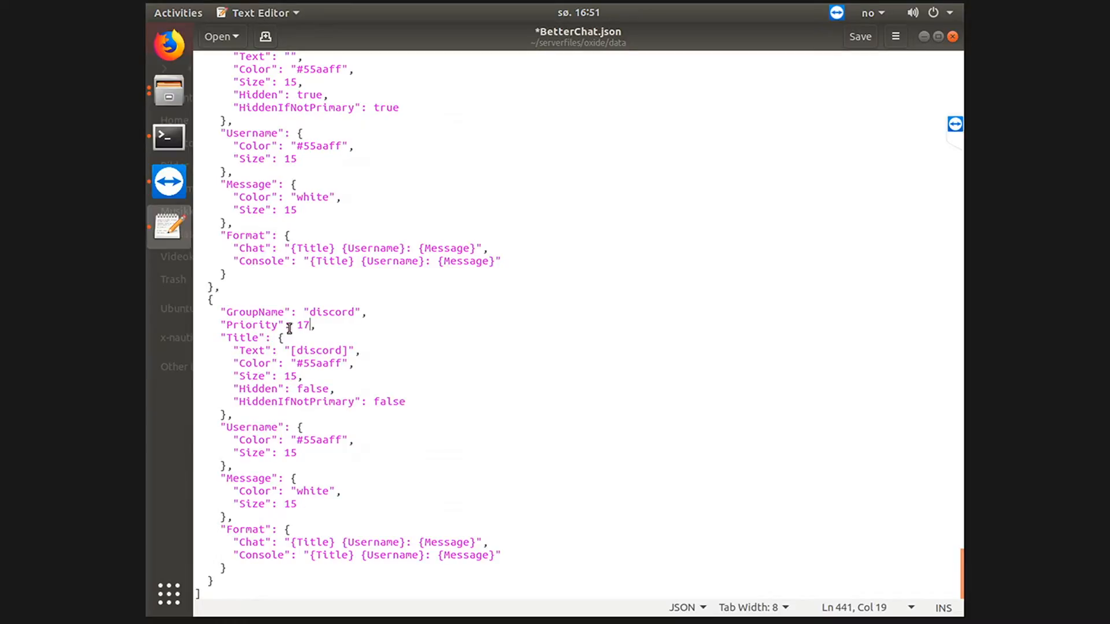
pyautogui.moveTo(370, 424)
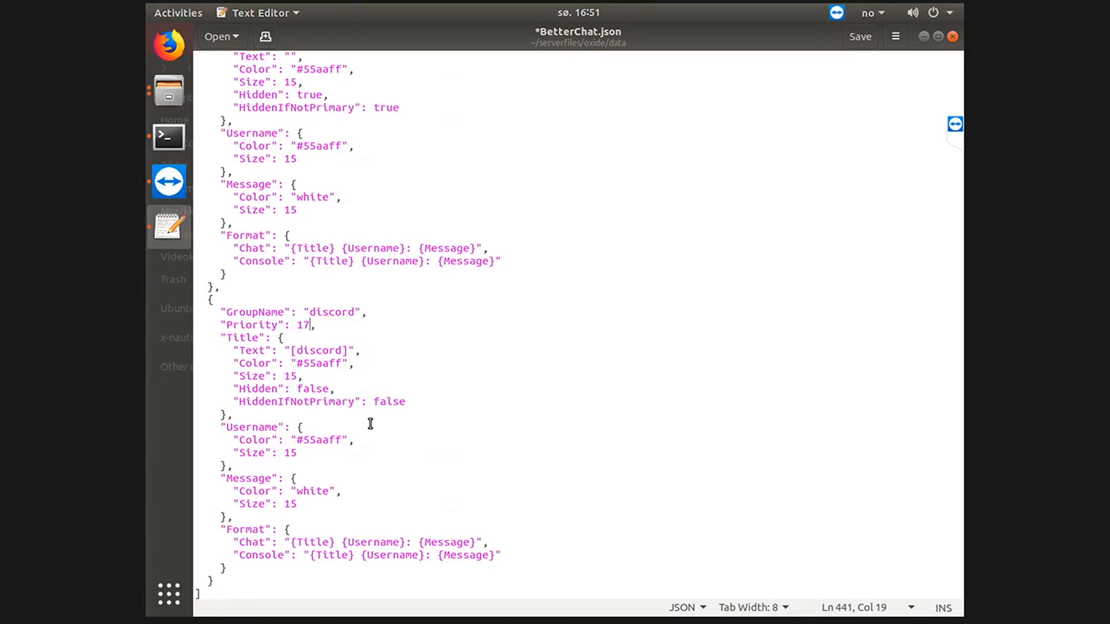
pyautogui.doubleClick(313, 389)
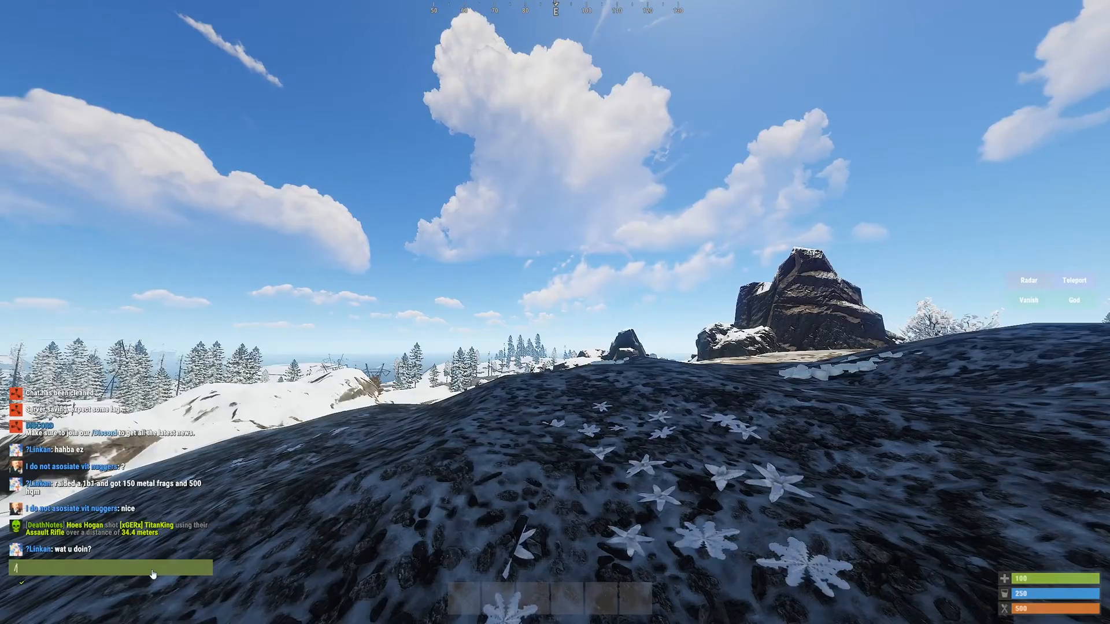
# Step: Type '/chat group add admin' into the in-game chat
pyautogui.write('/chat group')
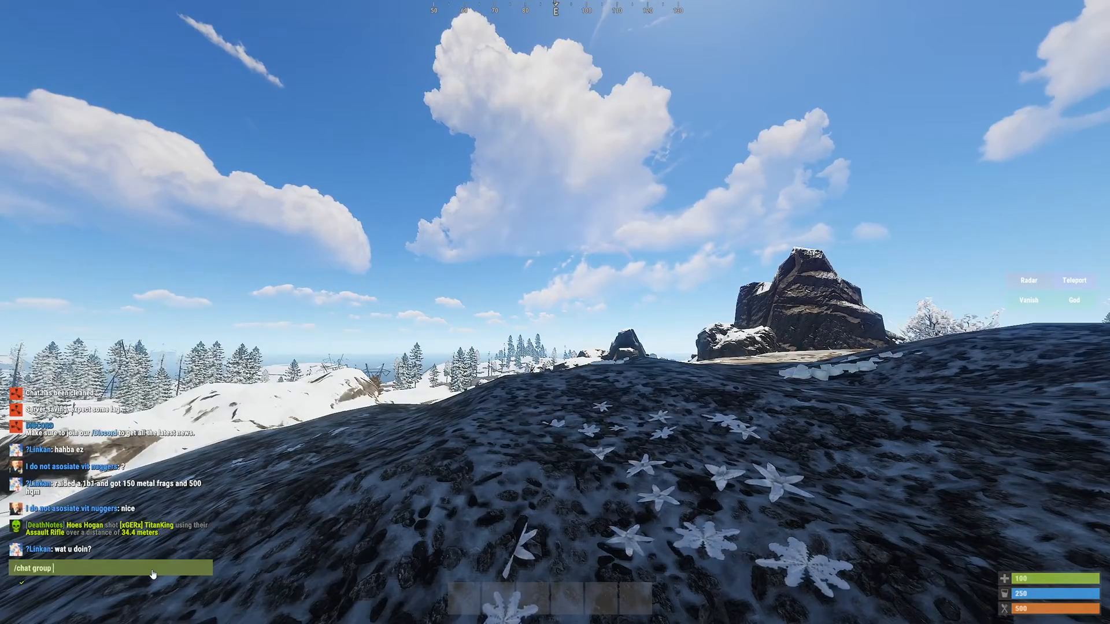
pyautogui.write('add admin')
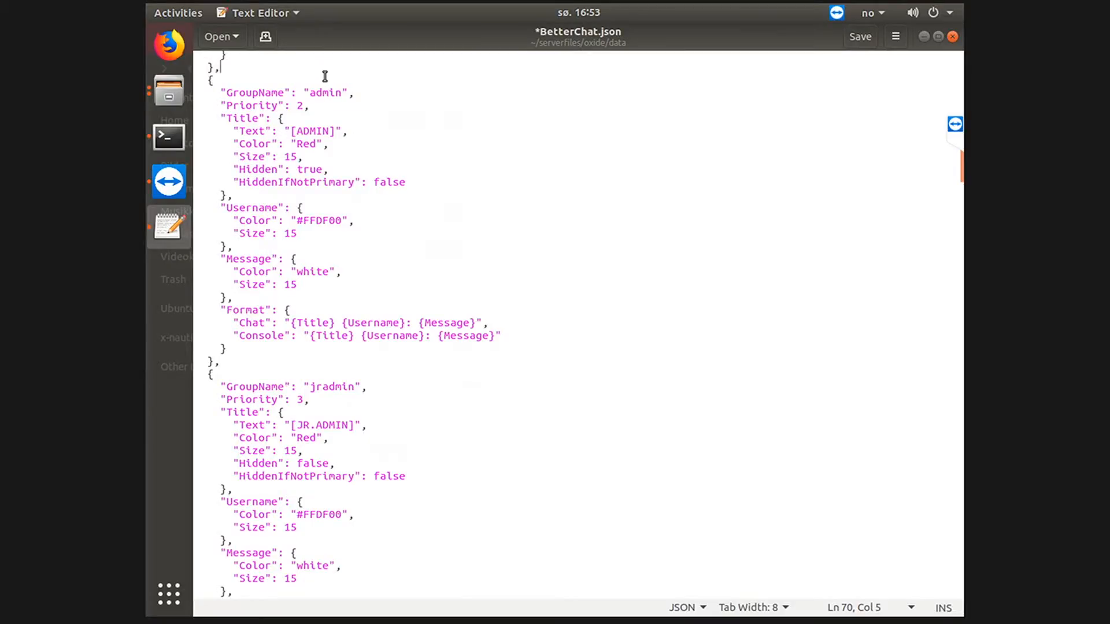
# Step: Set the admin and jradmin group priorities to 2 and 3 near the file's top
pyautogui.click(322, 92)
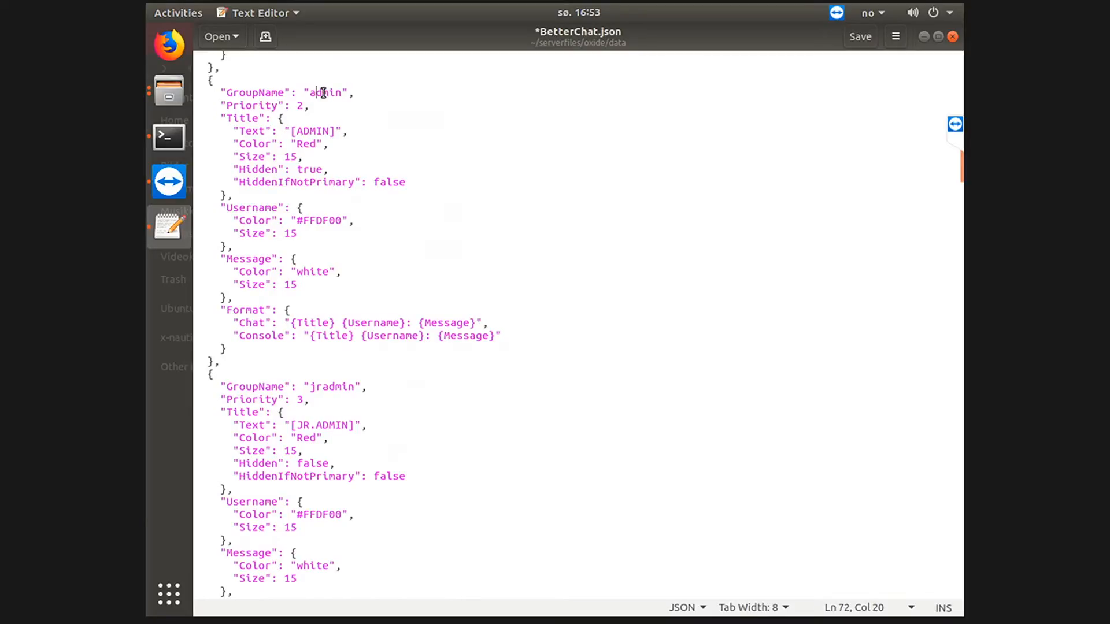
pyautogui.click(309, 93)
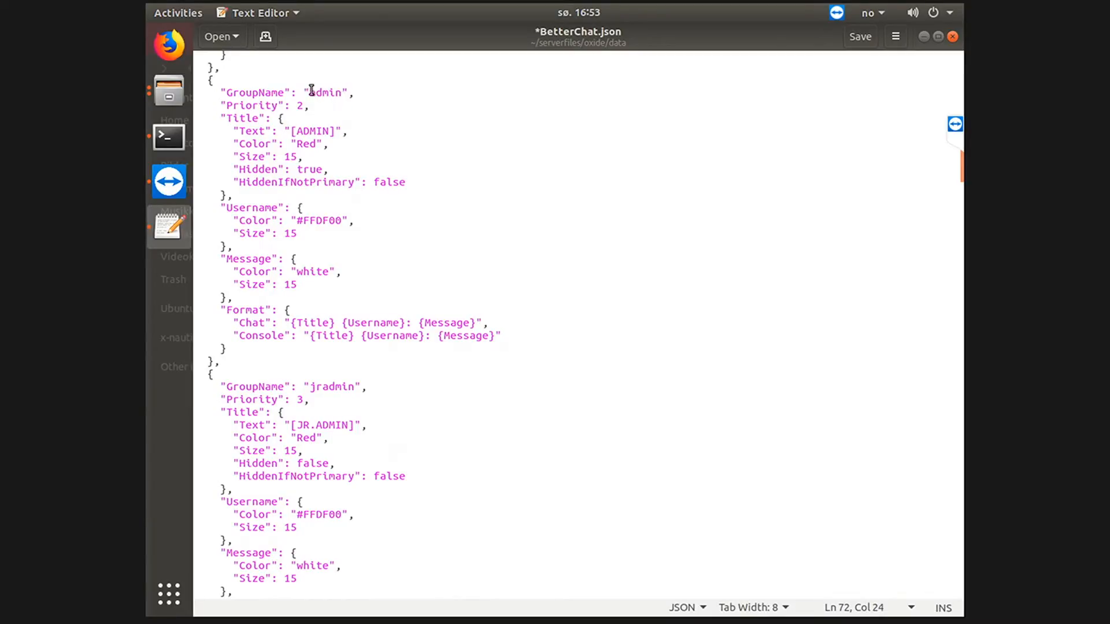
pyautogui.click(302, 104)
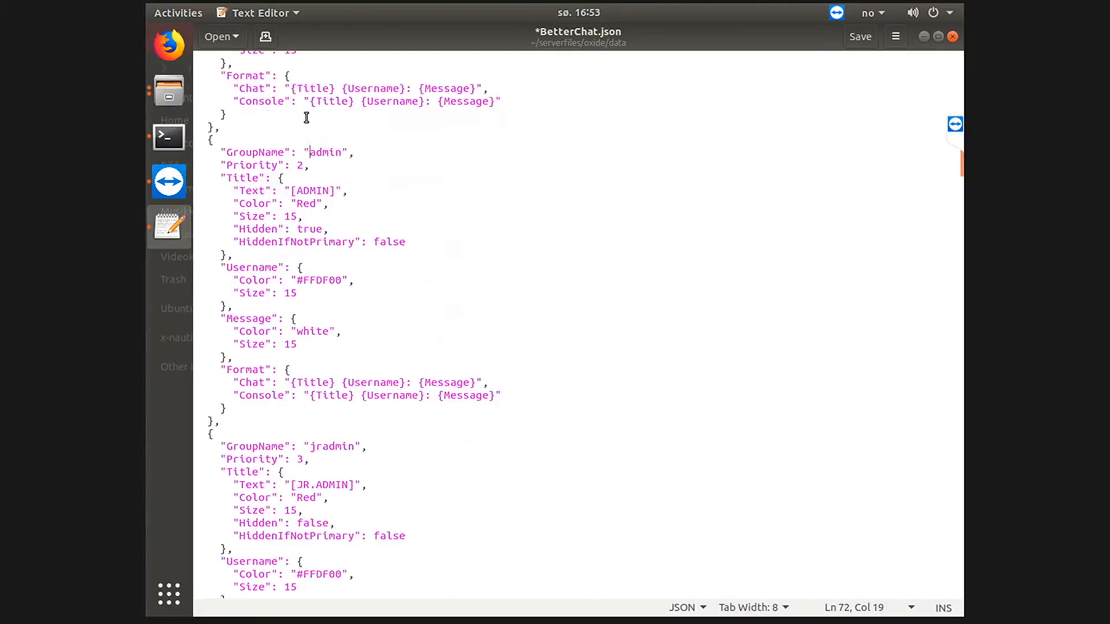
pyautogui.scroll(3)
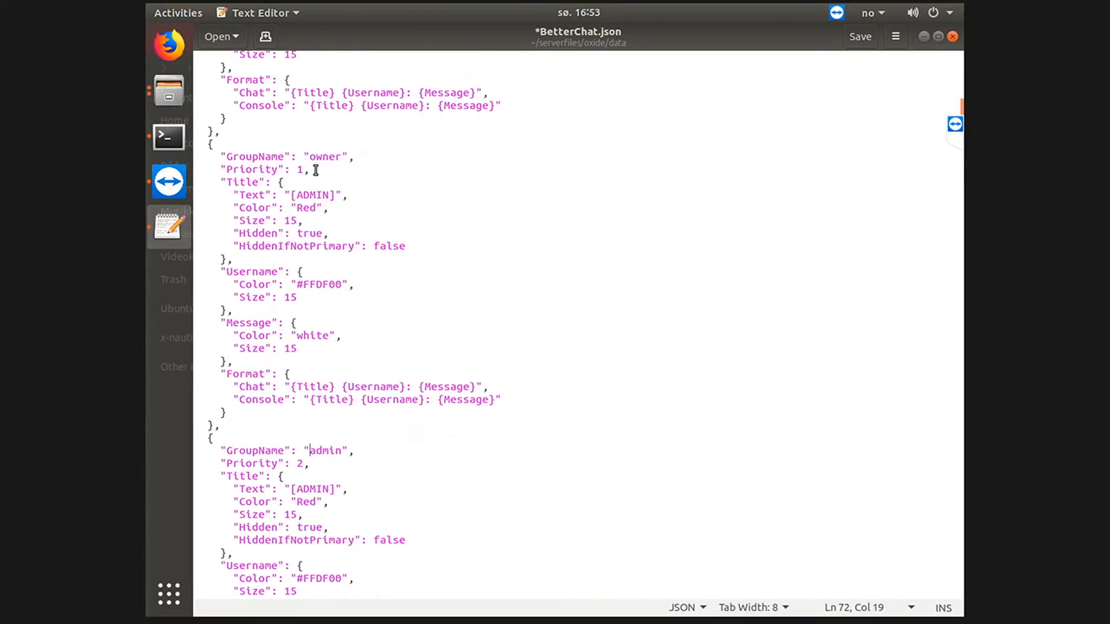
pyautogui.scroll(3)
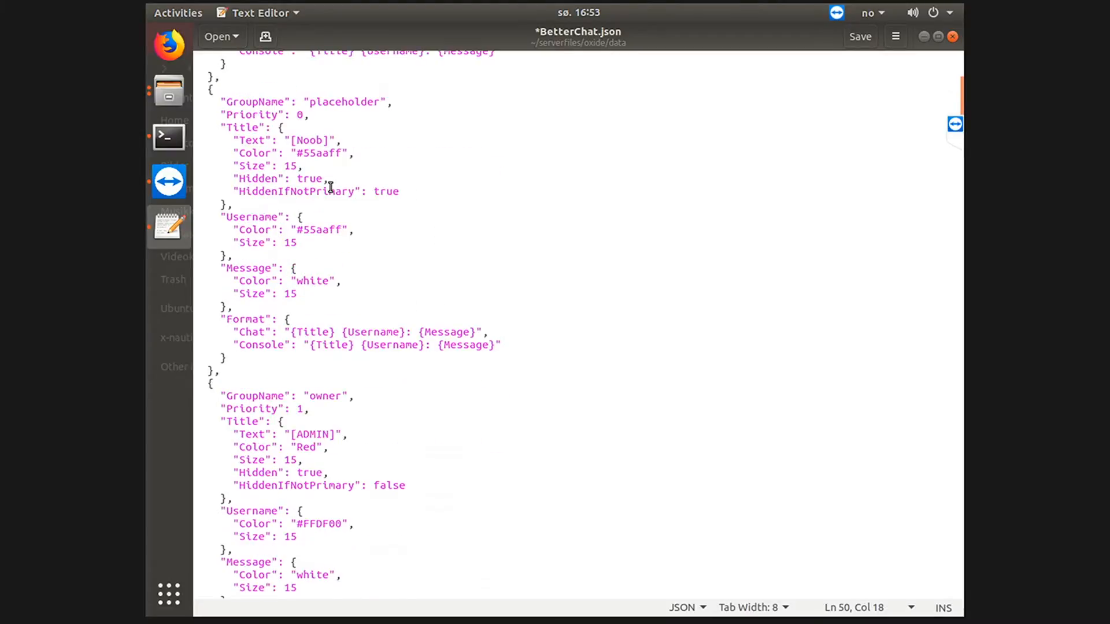
pyautogui.click(299, 114)
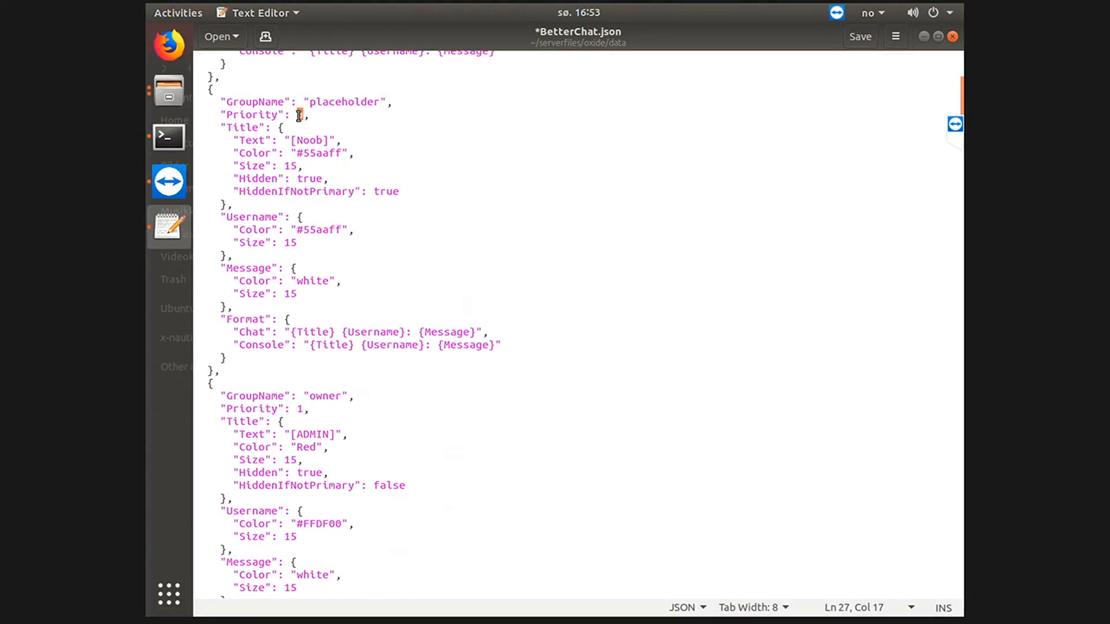
pyautogui.write('0')
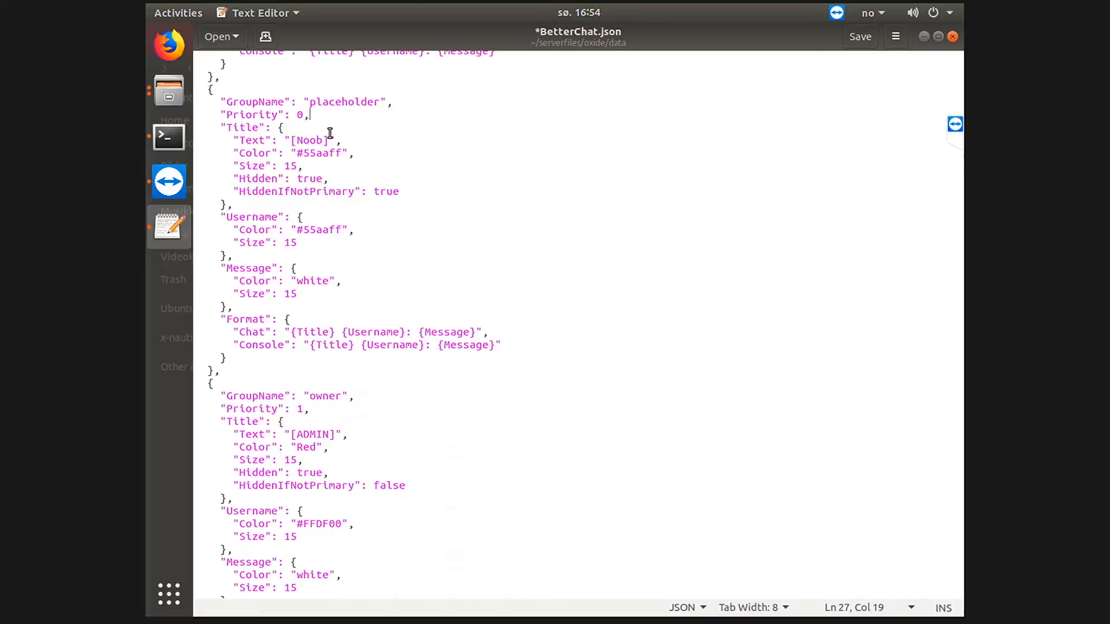
# Step: Set moderator 4, jrmoderator 5, helper 8, jrhelper 9 and elite 10 priorities
pyautogui.scroll(-3)
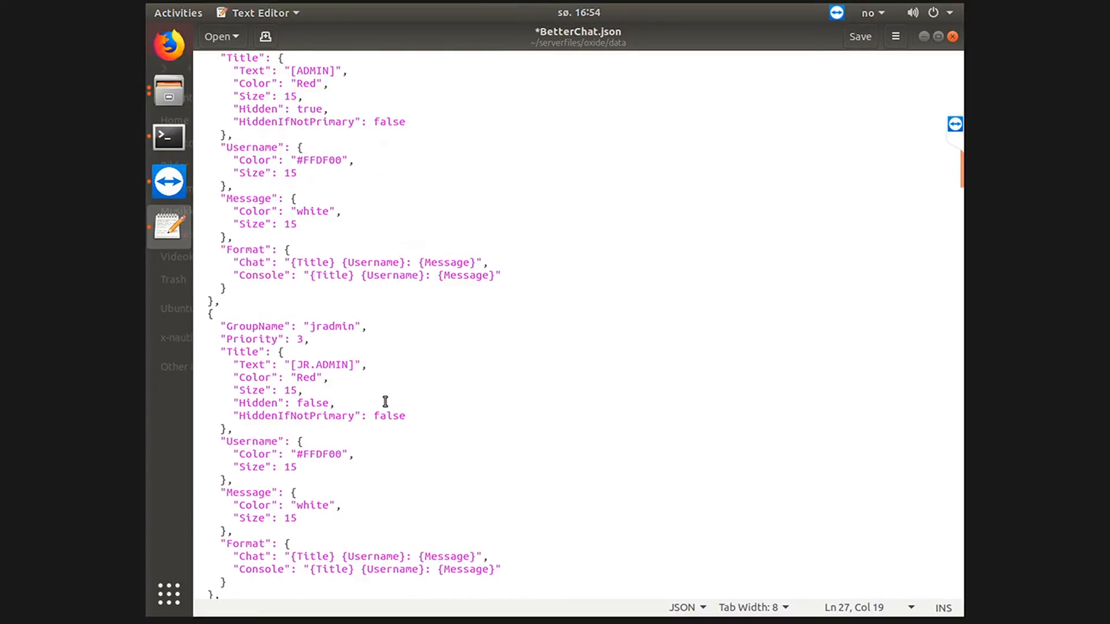
pyautogui.scroll(3)
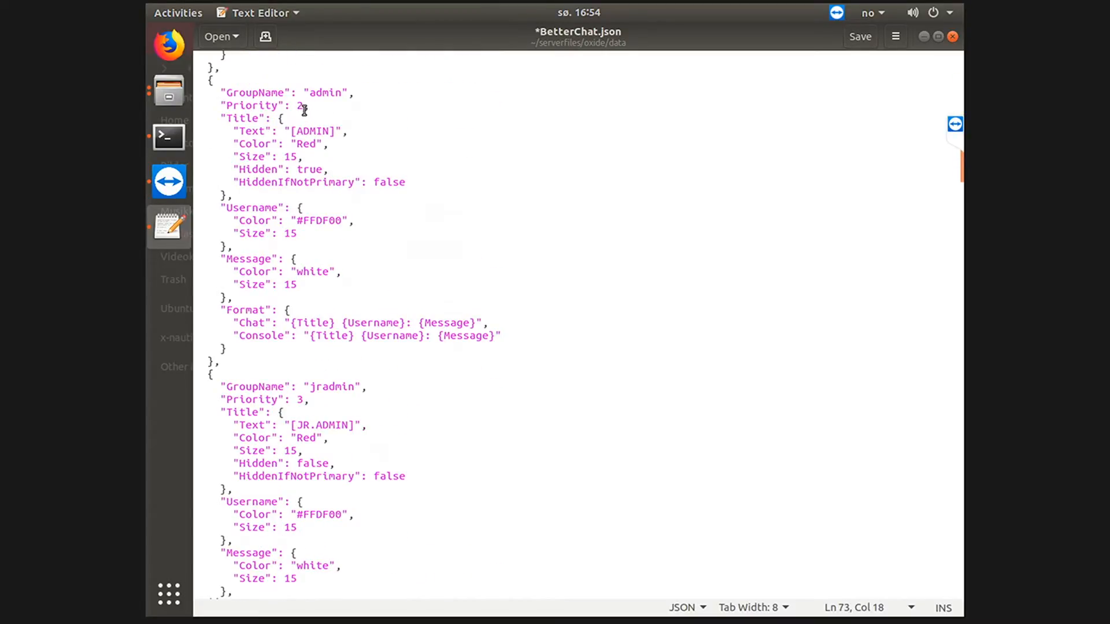
pyautogui.scroll(-3)
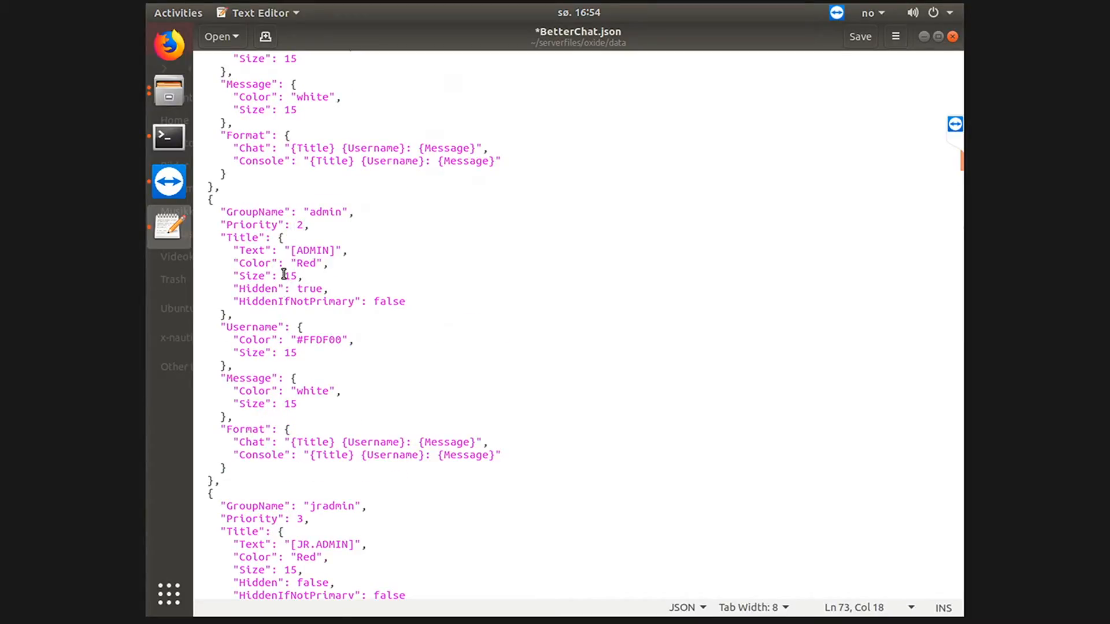
pyautogui.scroll(-3)
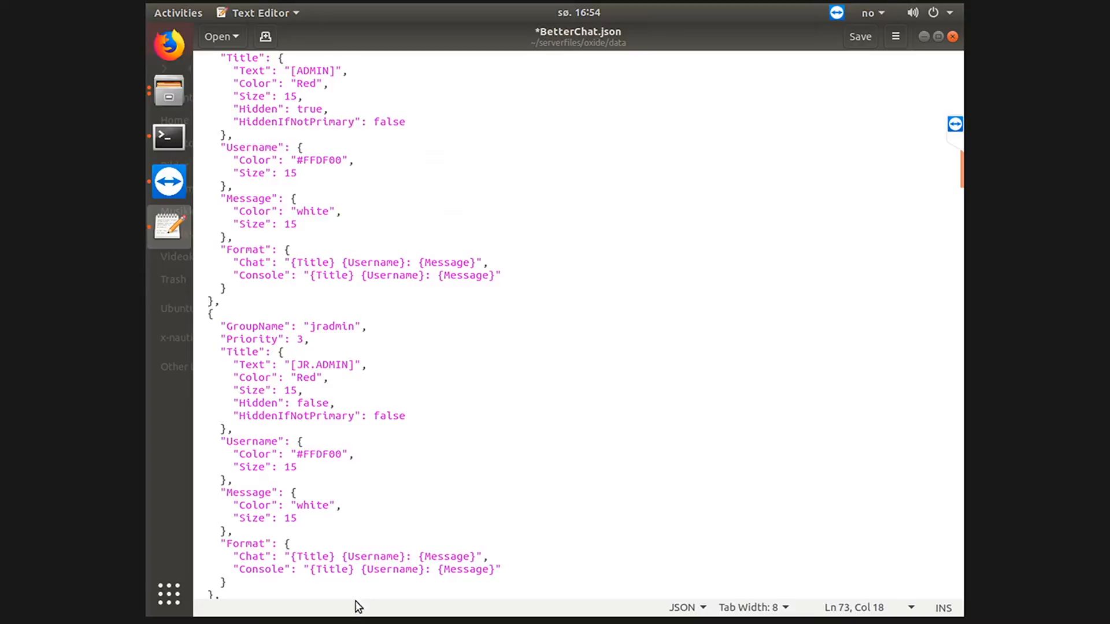
pyautogui.doubleClick(316, 250)
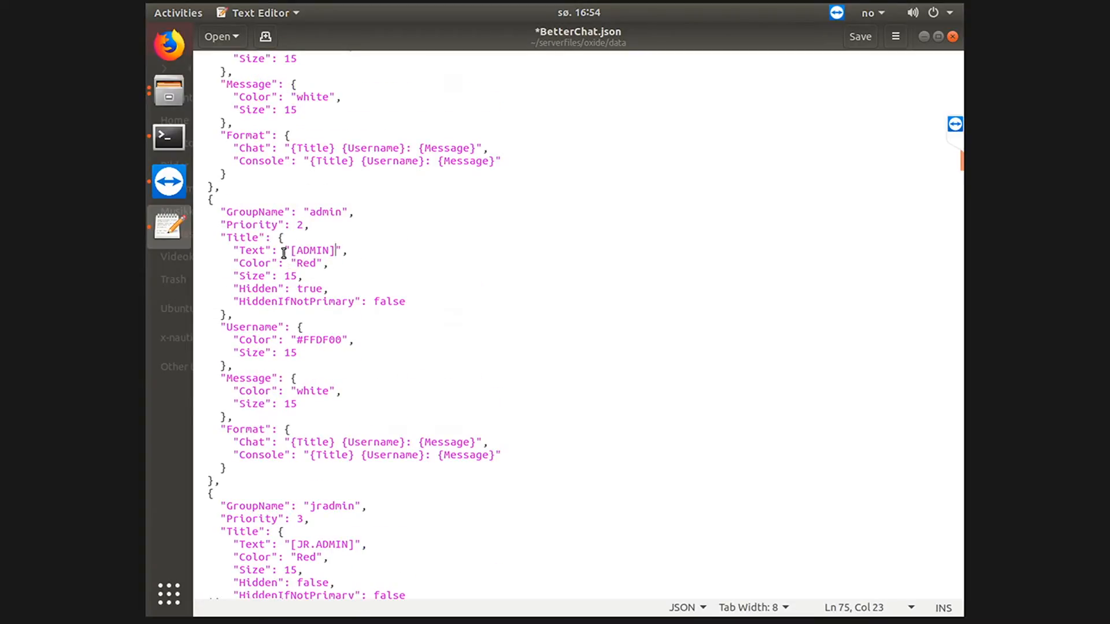
pyautogui.click(368, 251)
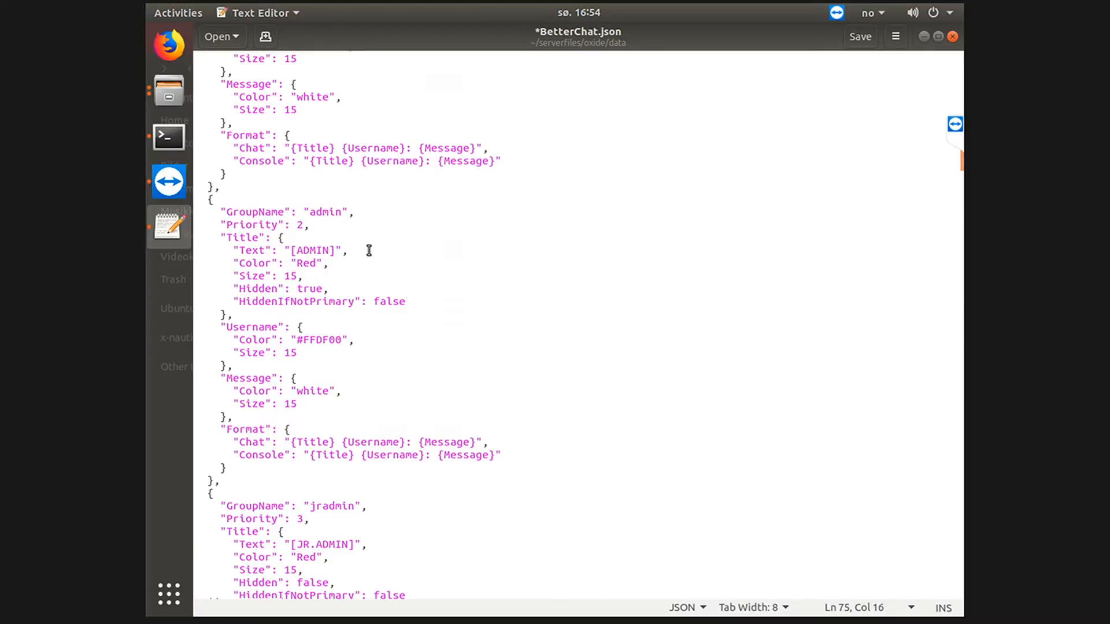
pyautogui.scroll(-3)
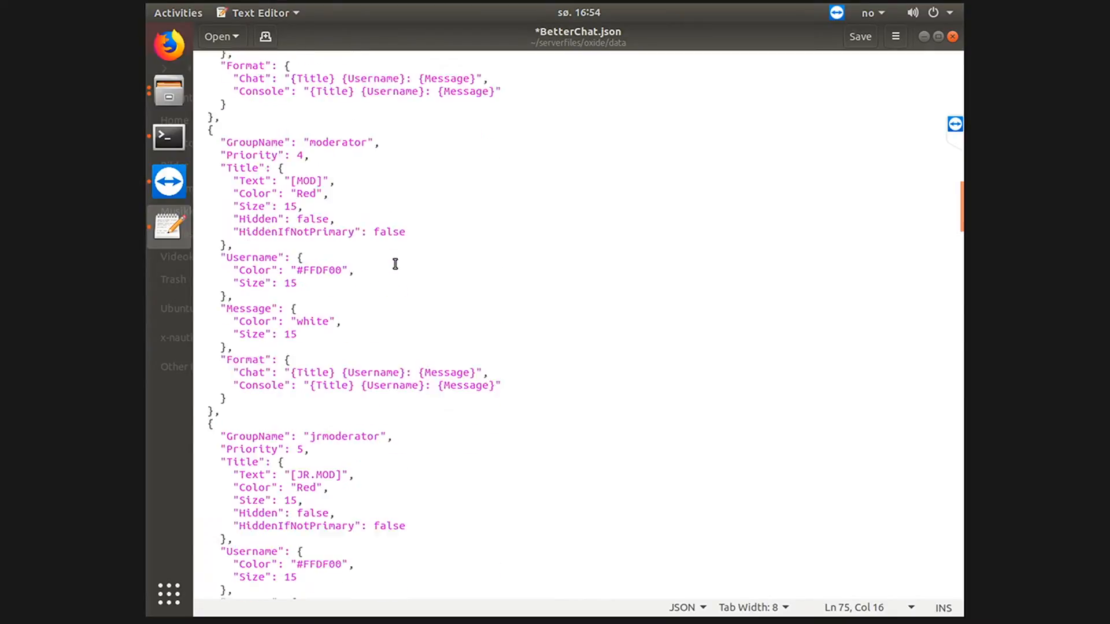
pyautogui.scroll(-3)
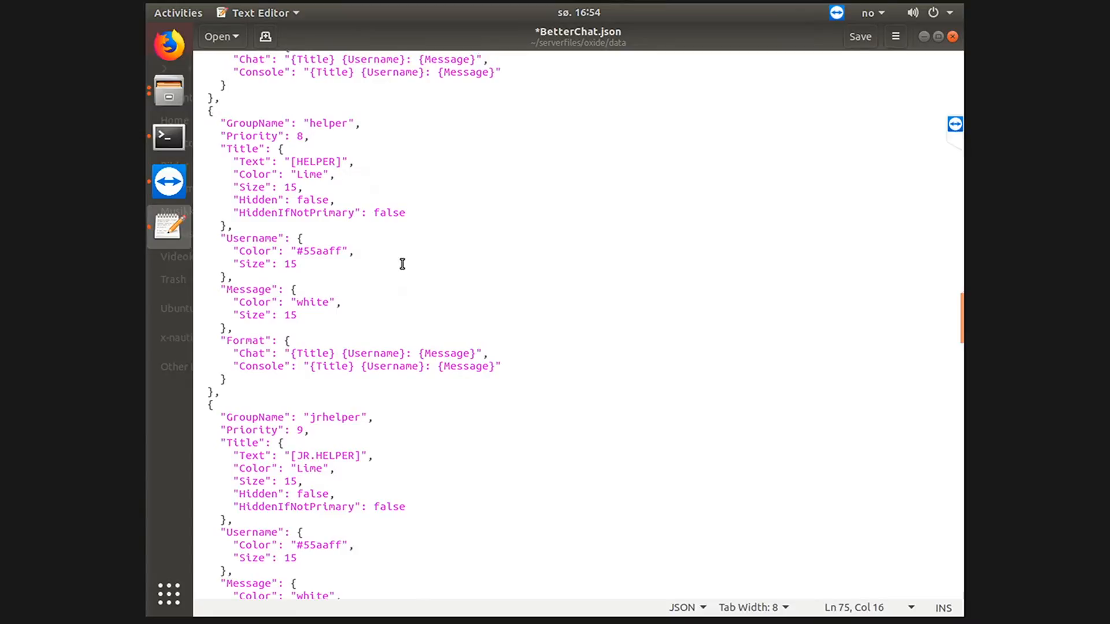
pyautogui.scroll(-3)
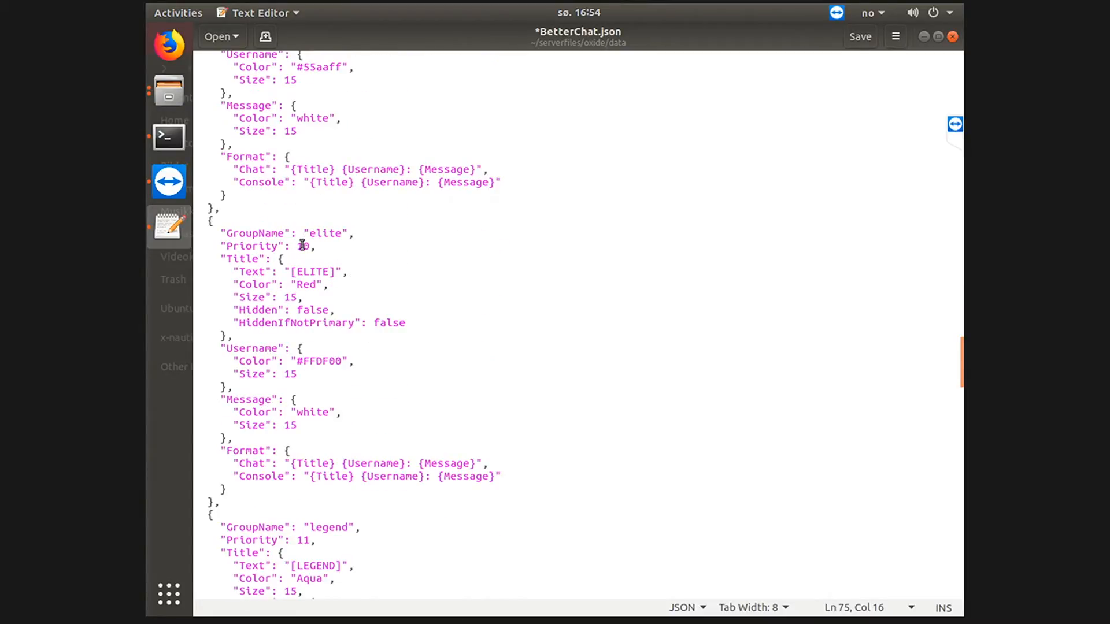
# Step: Change the admin title's Hidden value to false and save BetterChat.json
pyautogui.doubleClick(302, 246)
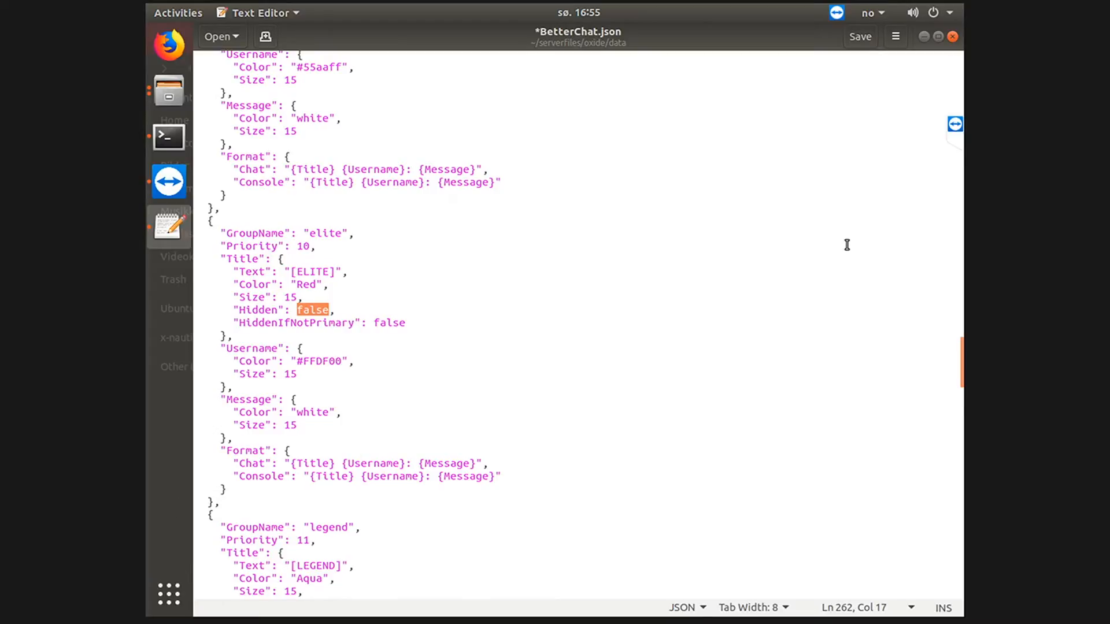
pyautogui.scroll(3)
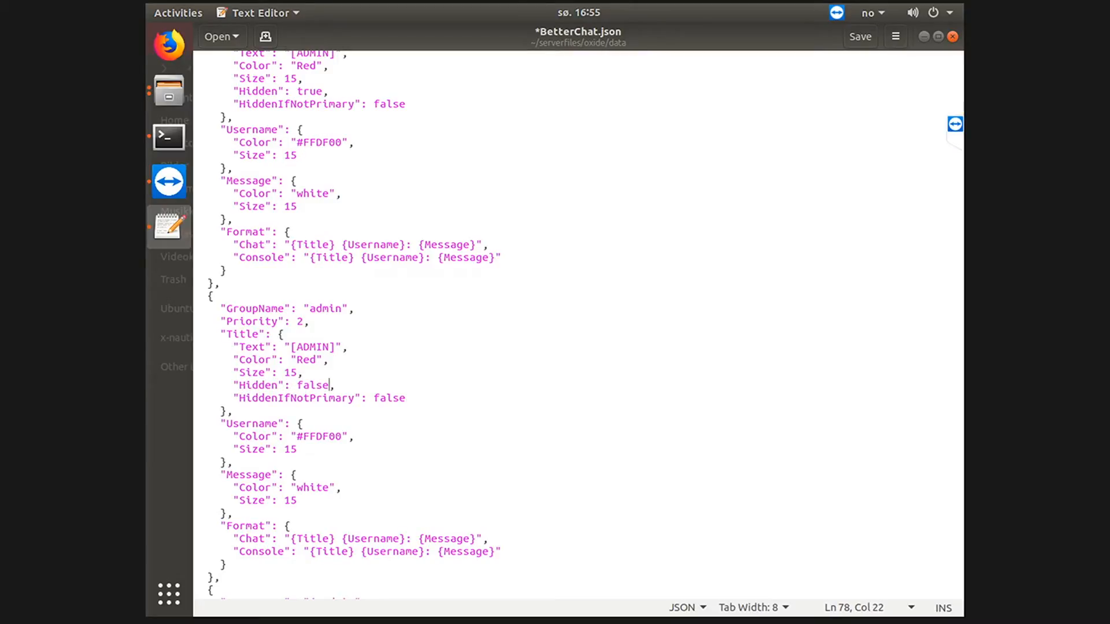
pyautogui.click(859, 36)
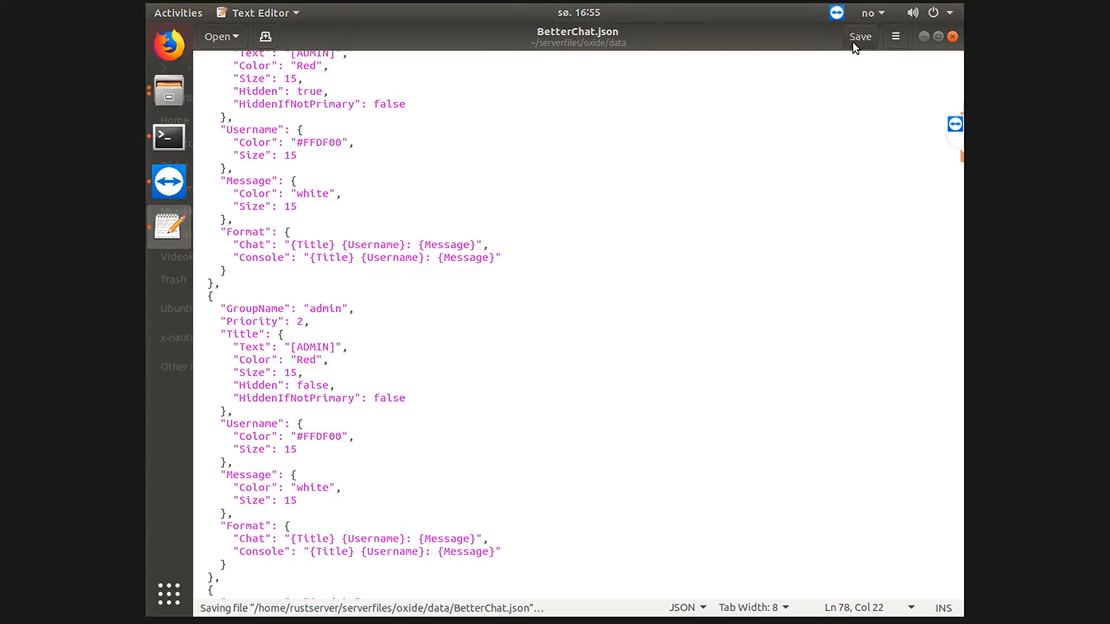
pyautogui.scroll(3)
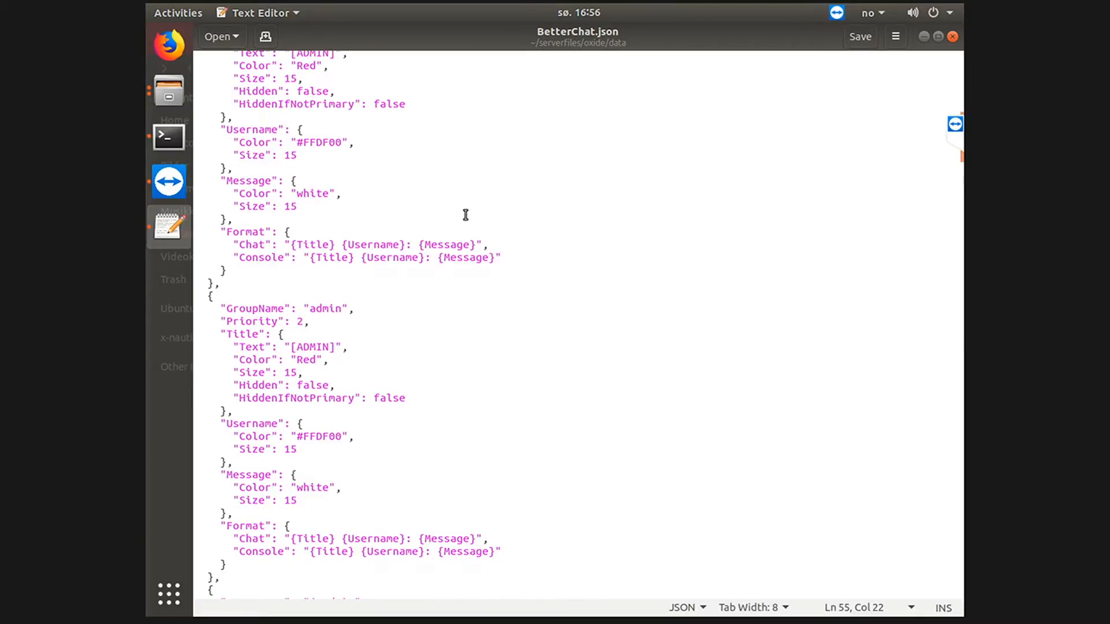
pyautogui.moveTo(290, 299)
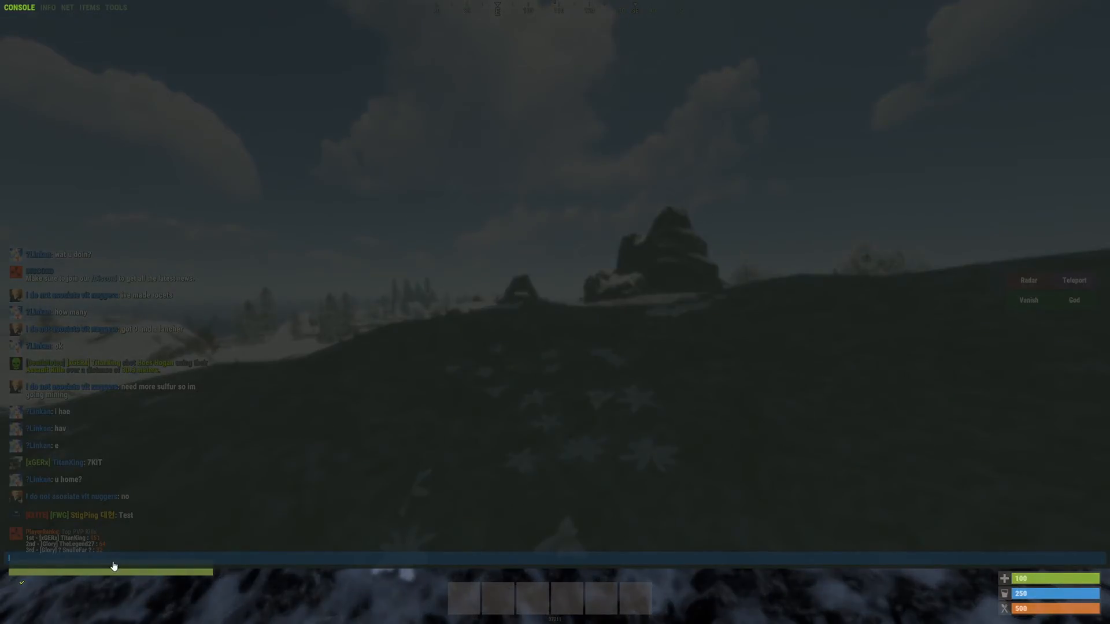
# Step: Run 'oxide reload' in the Rust F1 console
pyautogui.write('oxide.')
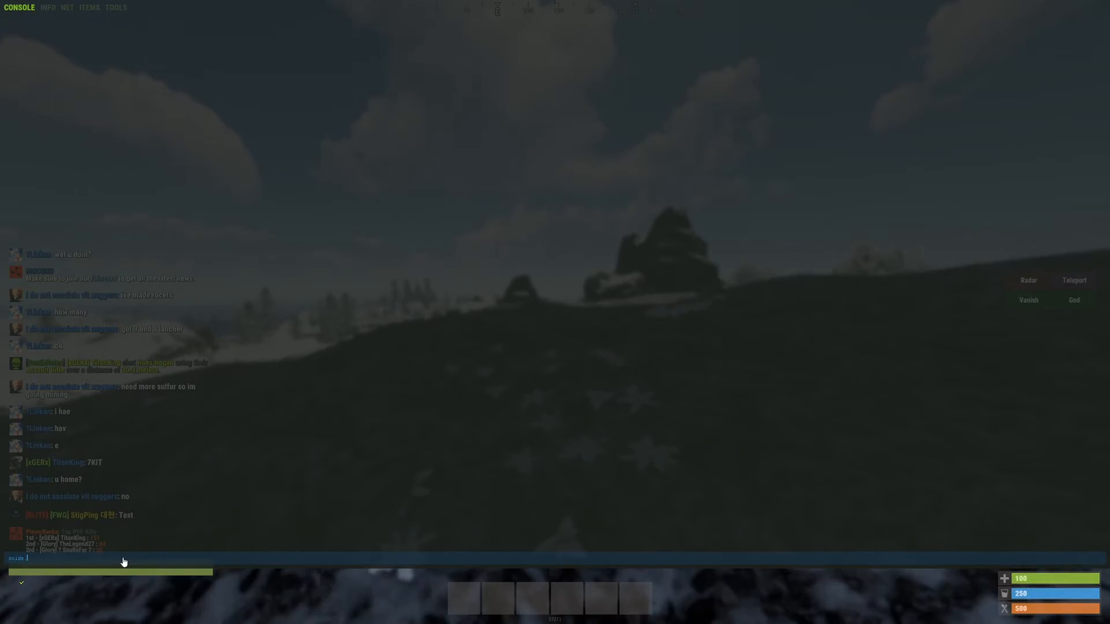
pyautogui.write('reload')
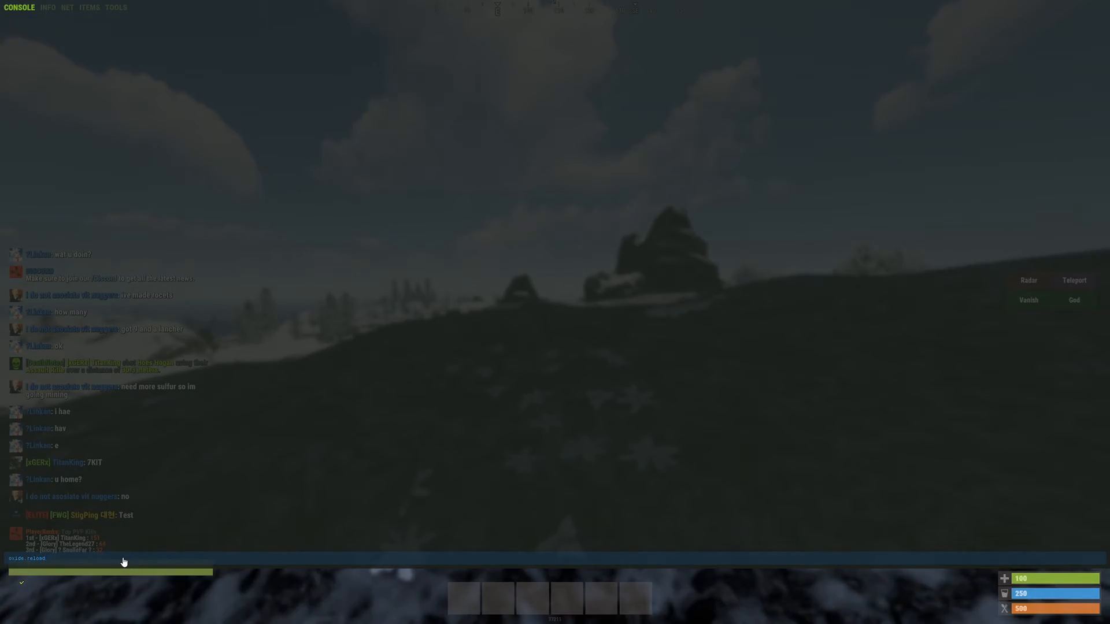
pyautogui.press('Return')
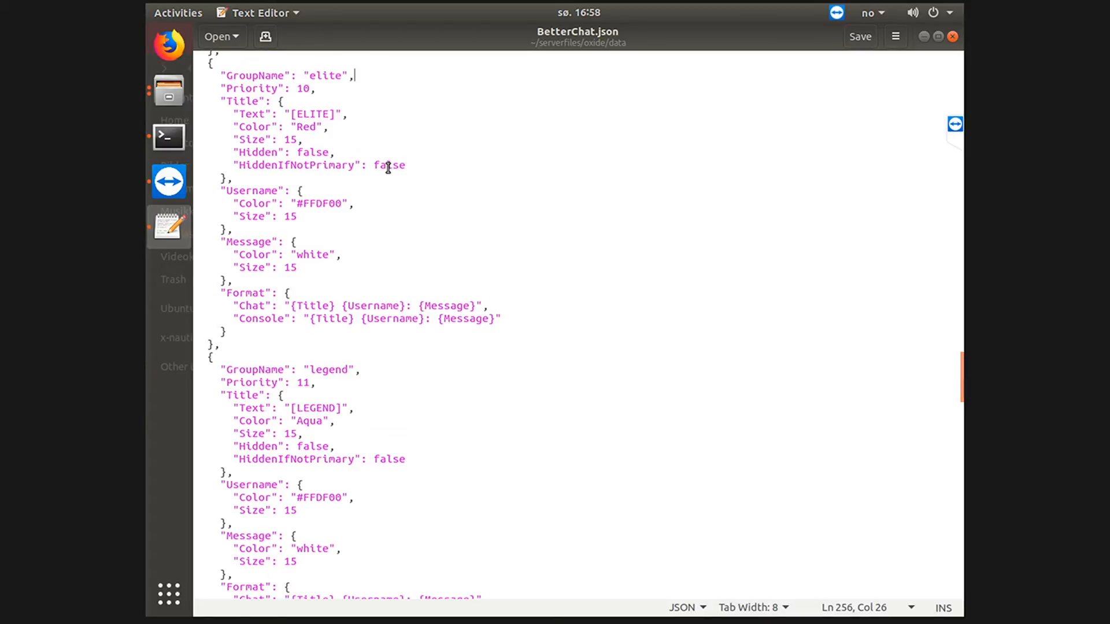
# Step: Set HiddenIfNotPrimary to true for elite, legend, hero and vip+, then save
pyautogui.doubleClick(389, 164)
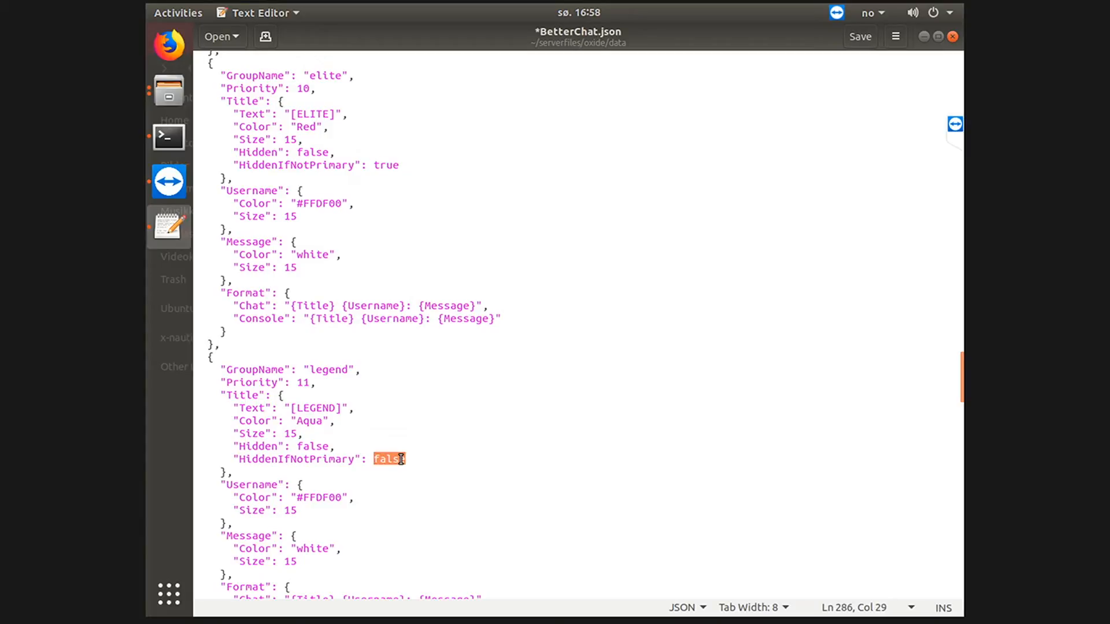
pyautogui.write('true')
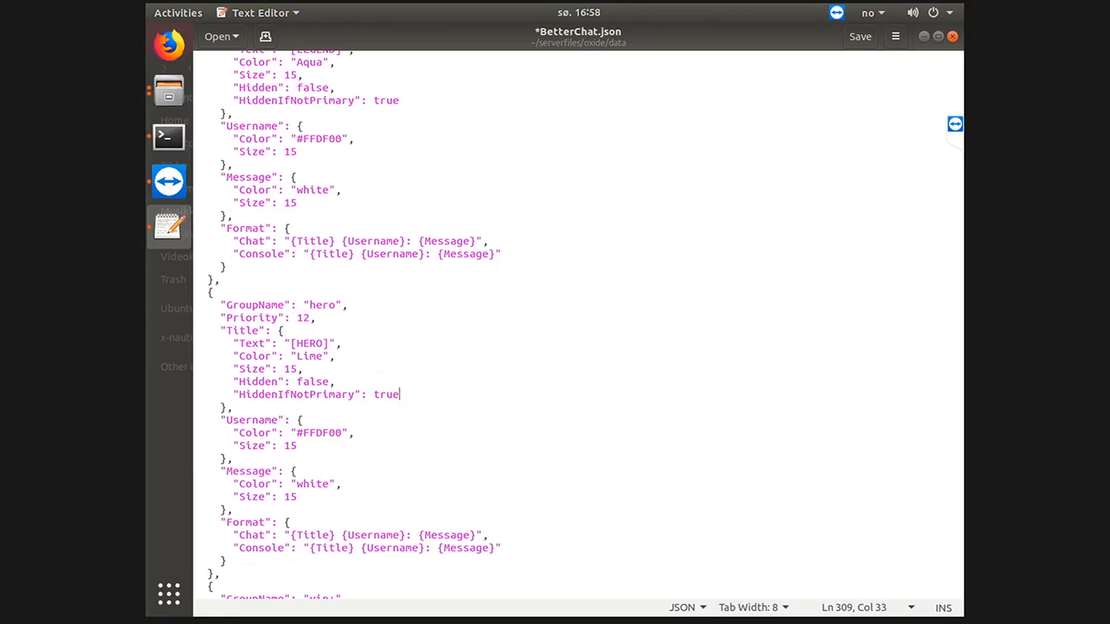
pyautogui.scroll(-3)
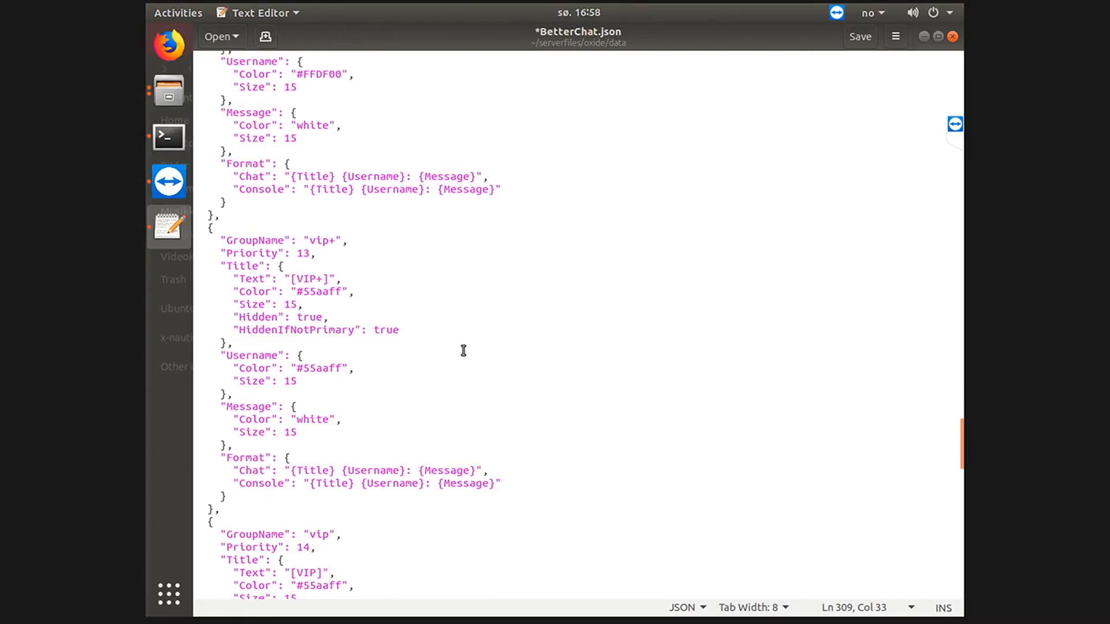
pyautogui.press('ctrl+s')
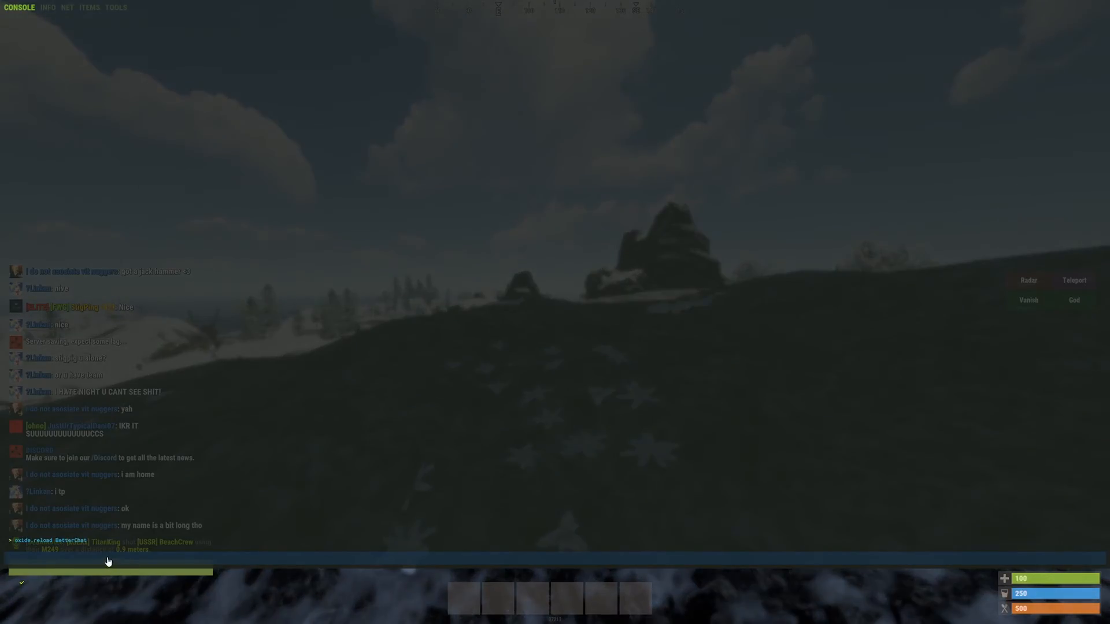
# Step: Run 'oxide.reload BetterChat' in the Rust console
pyautogui.write('oxide.reload Better')
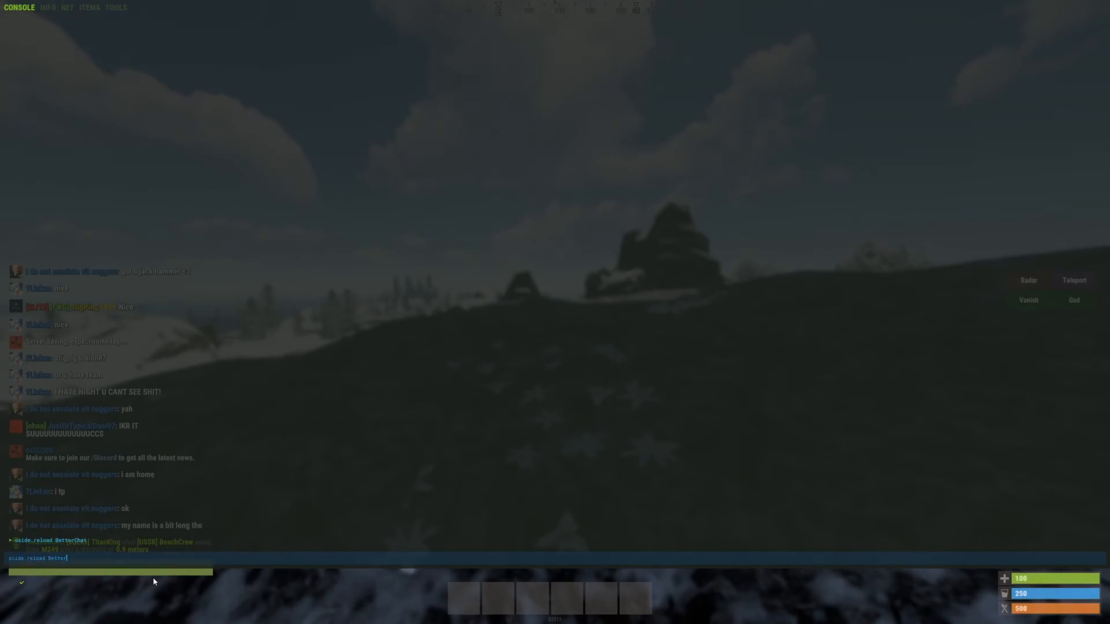
pyautogui.press('Return')
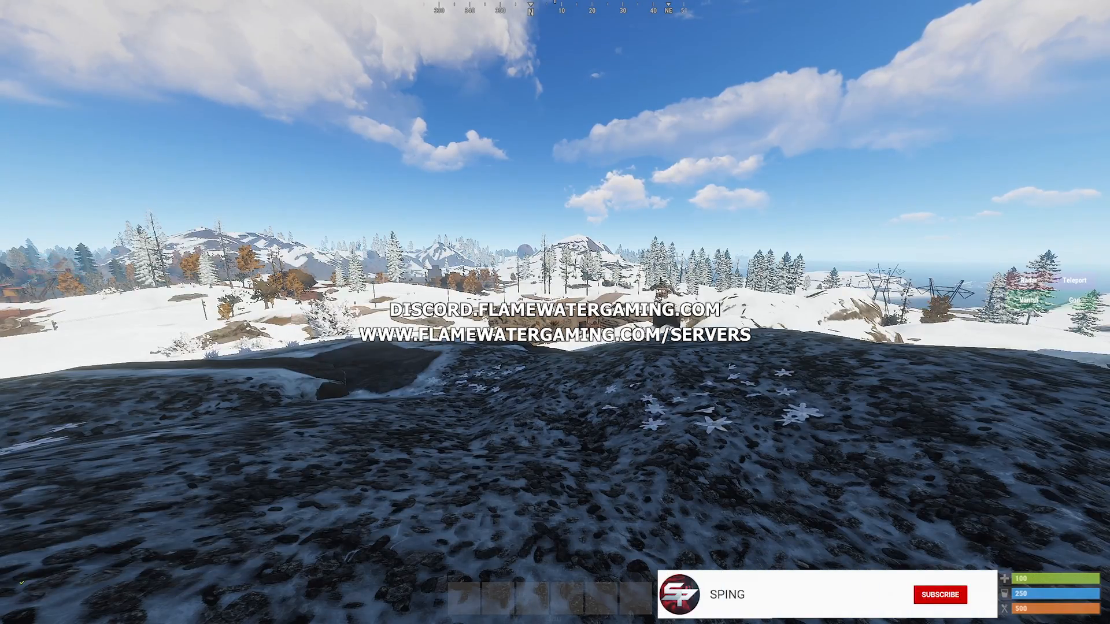
pyautogui.click(939, 595)
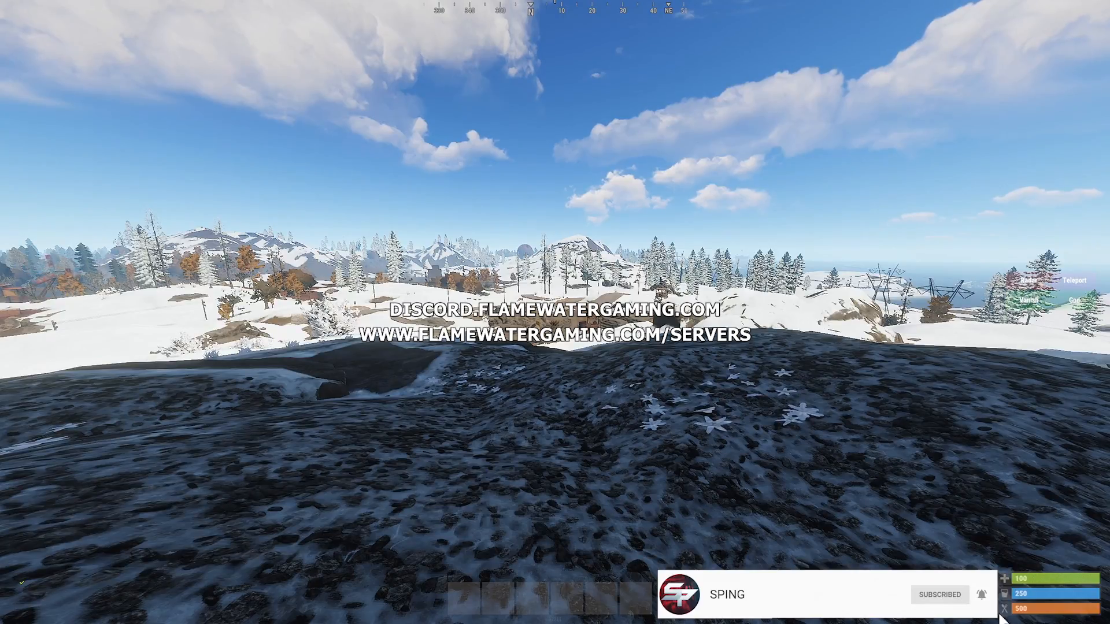